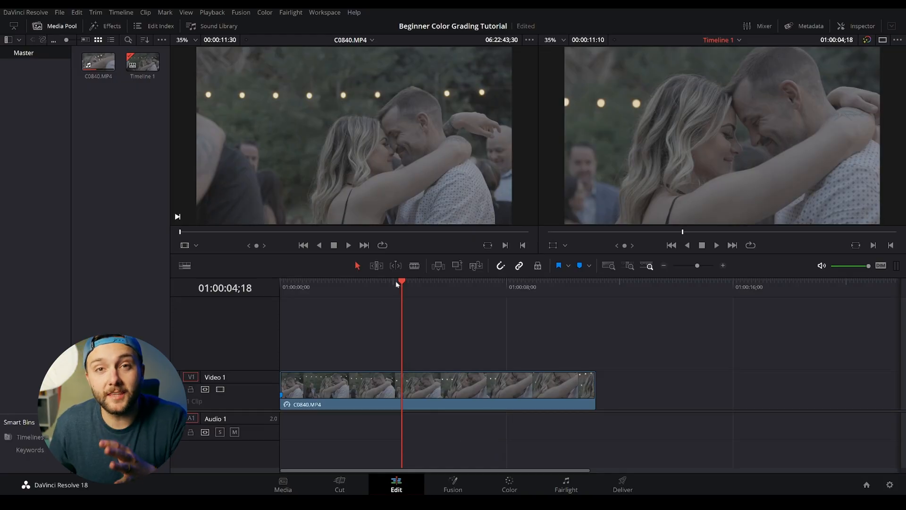
mouse_move(376, 286)
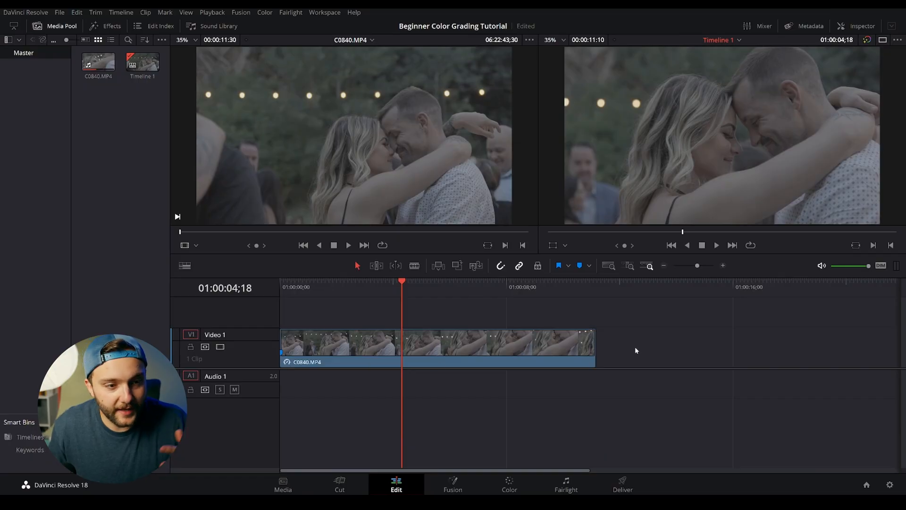
mouse_move(621, 349)
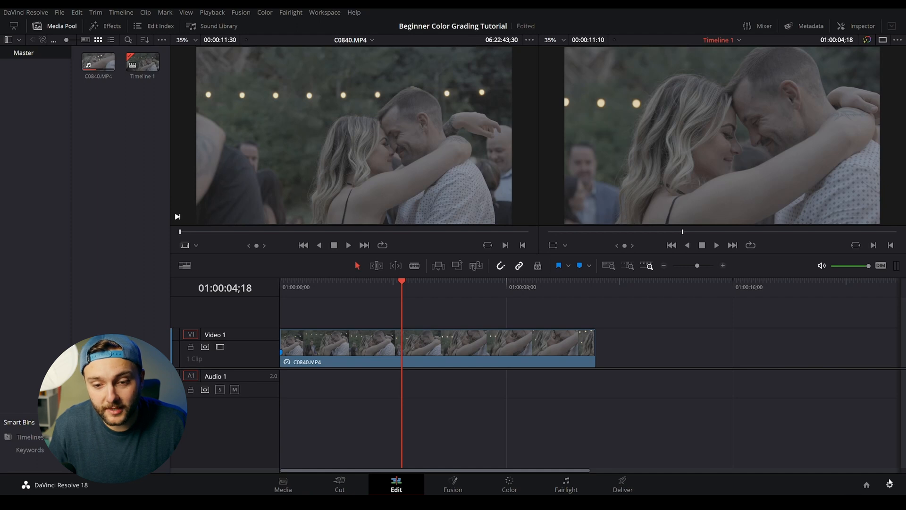
- Show Project Settings > Color Management, keeping DaVinci YRGB color science with Rec.709 (Scene) timeline
click(889, 484)
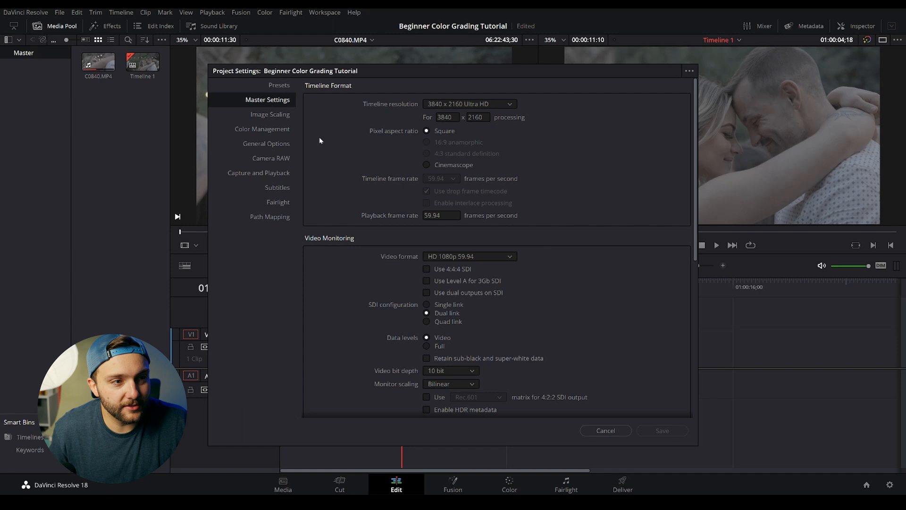
mouse_move(296, 135)
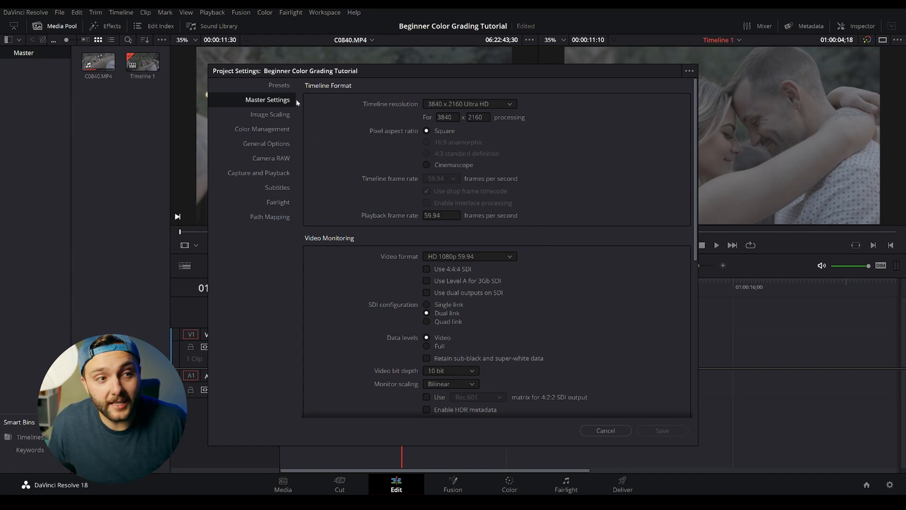
click(262, 129)
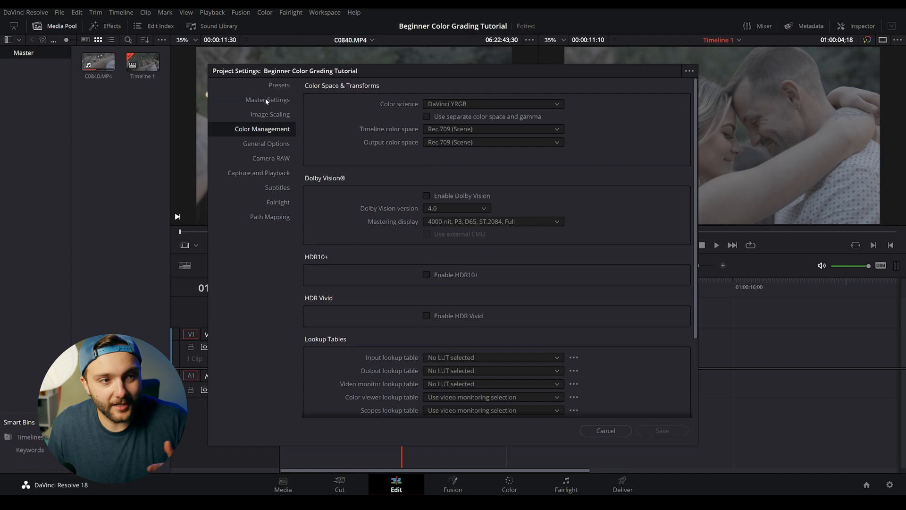
mouse_move(270, 179)
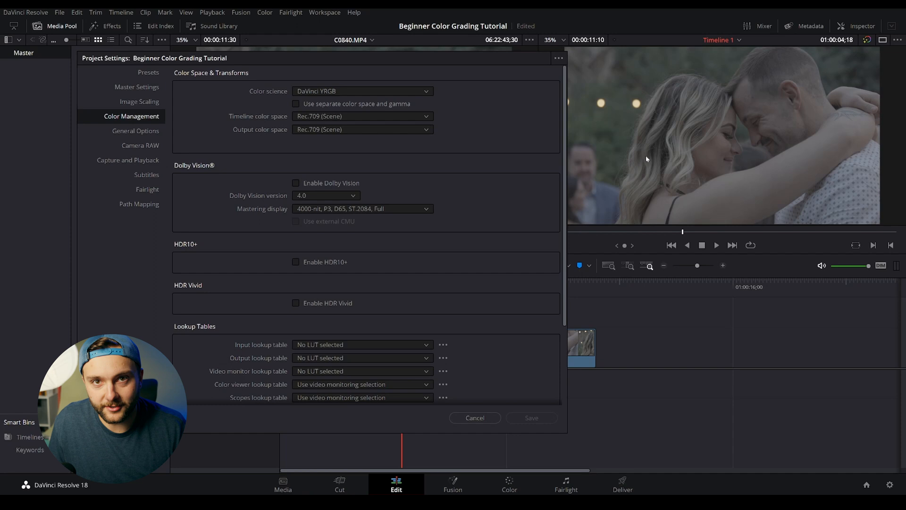
mouse_move(369, 94)
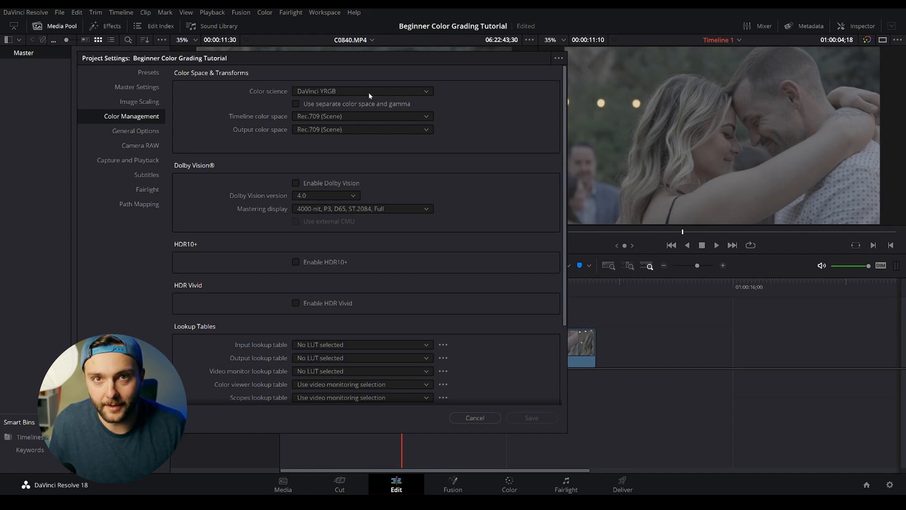
click(363, 91)
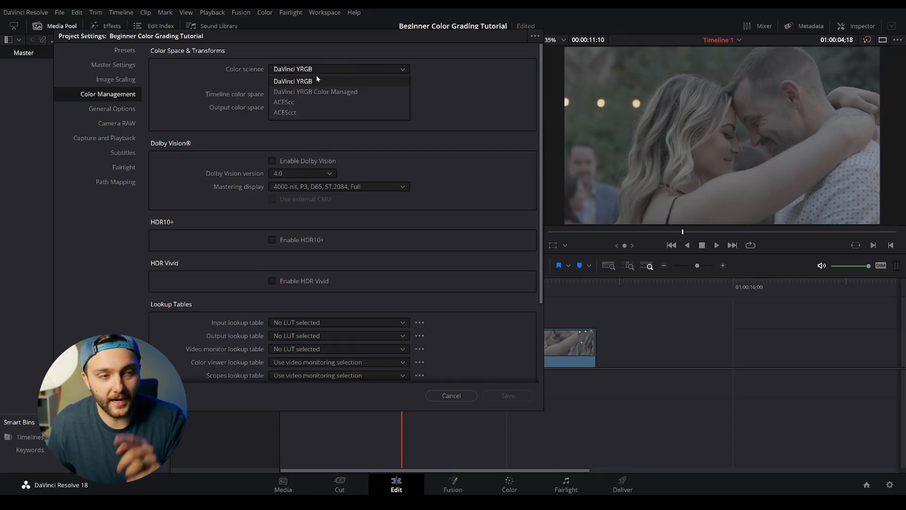
click(293, 81)
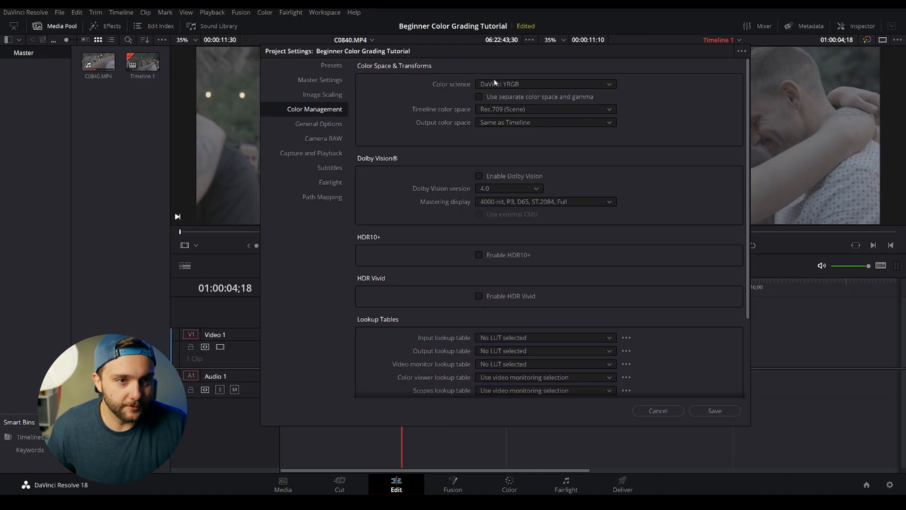
- Set color science to DaVinci YRGB Color Managed with automatic SDR Rec.709 management
click(546, 83)
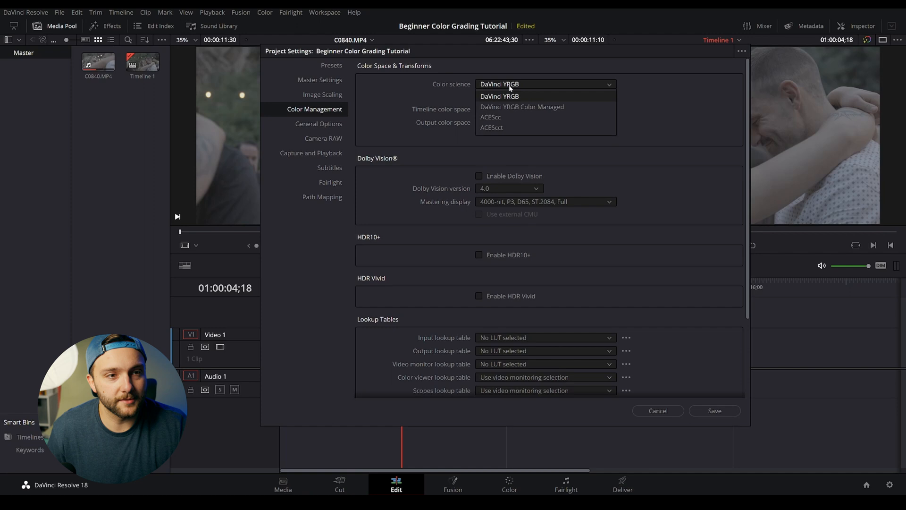
mouse_move(522, 107)
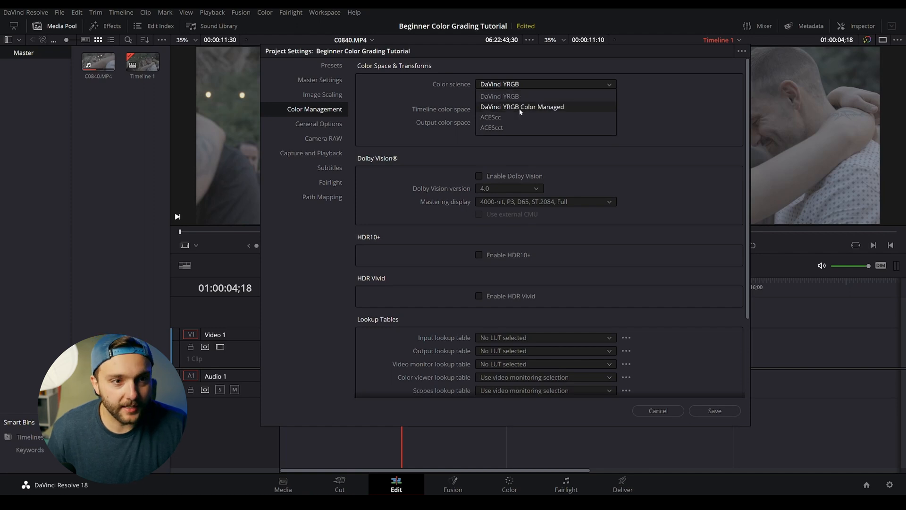
click(522, 106)
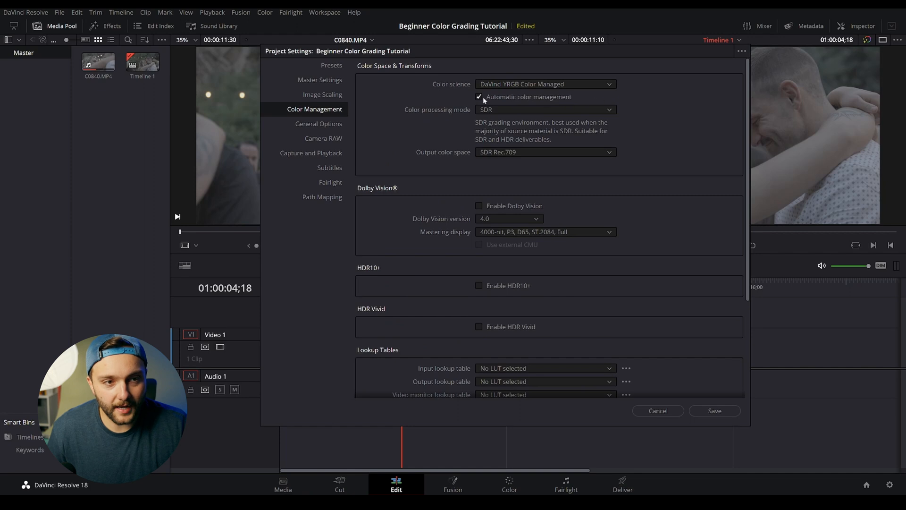
mouse_move(524, 108)
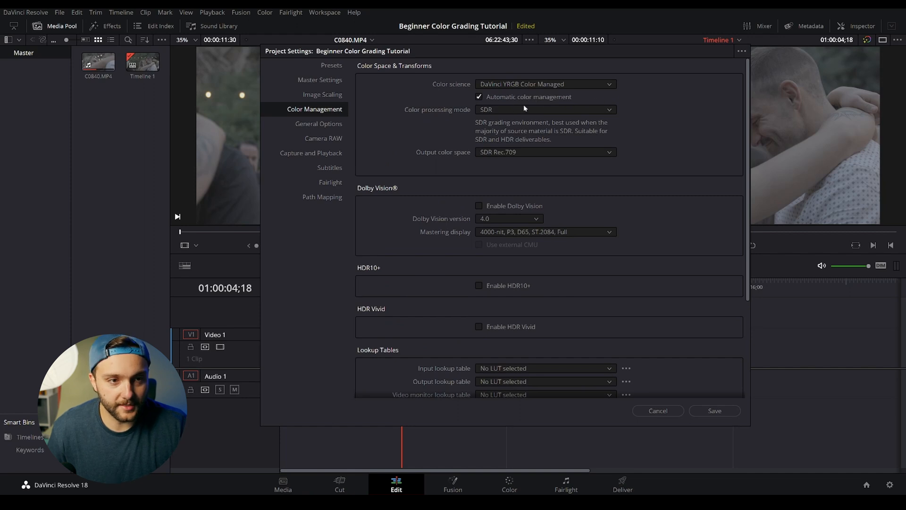
mouse_move(595, 175)
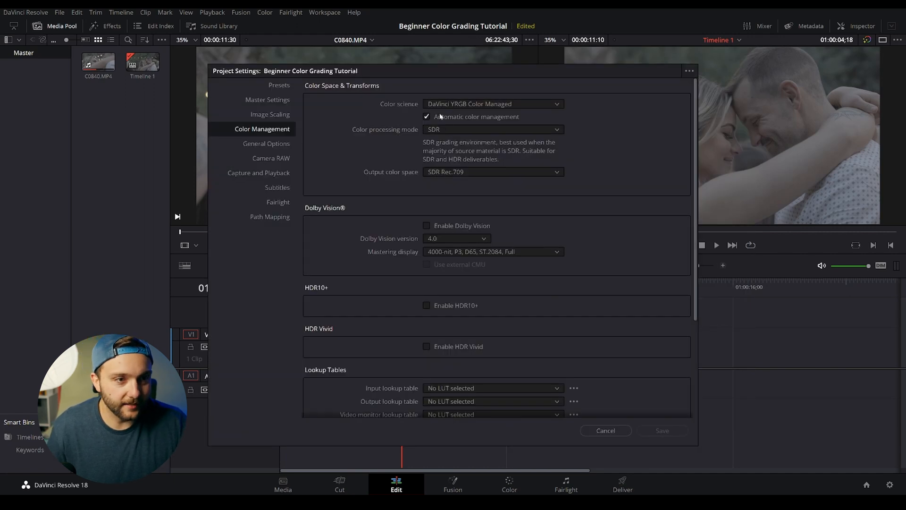
- Use Custom processing with S-Gamut3.Cine/S-Log3 input and Rec.709 Gamma 2.4 timeline color space
click(427, 117)
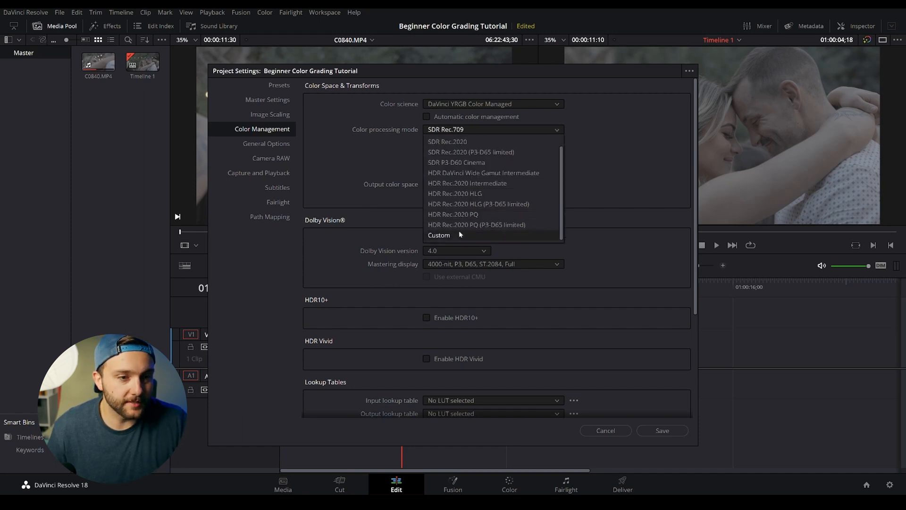
click(439, 235)
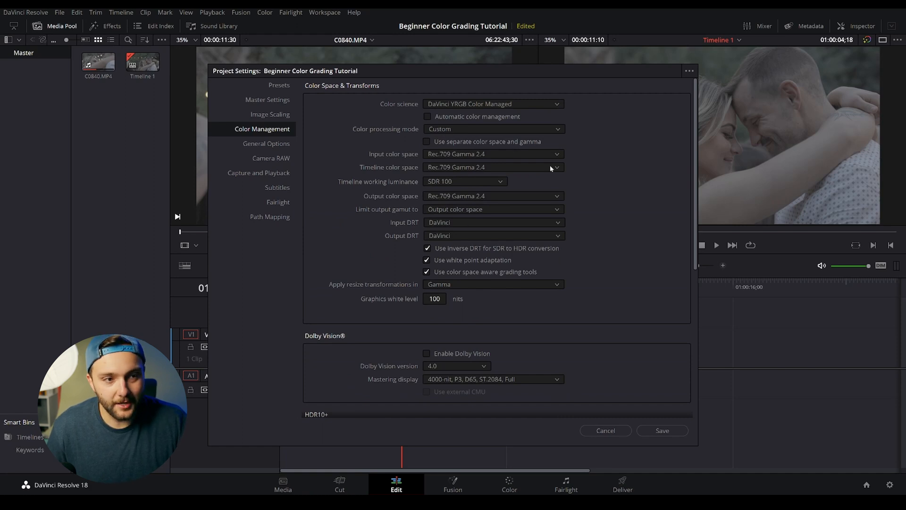
mouse_move(522, 155)
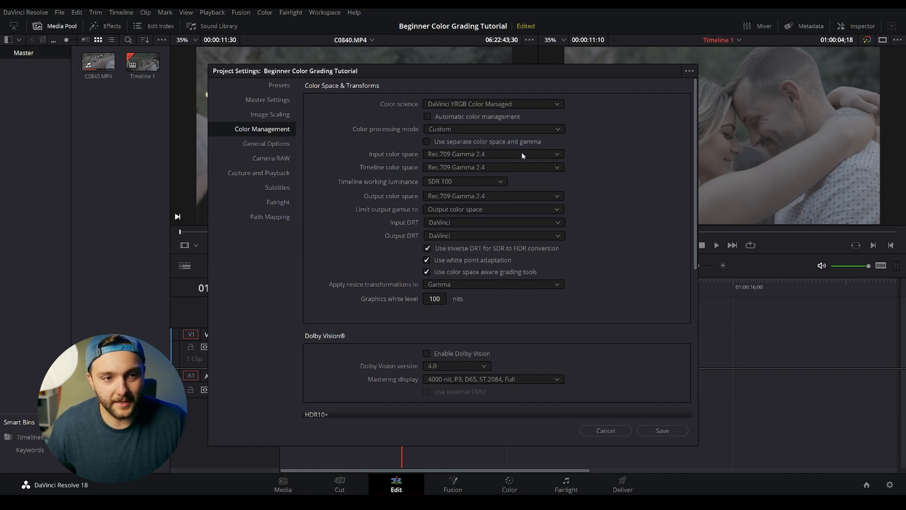
click(494, 154)
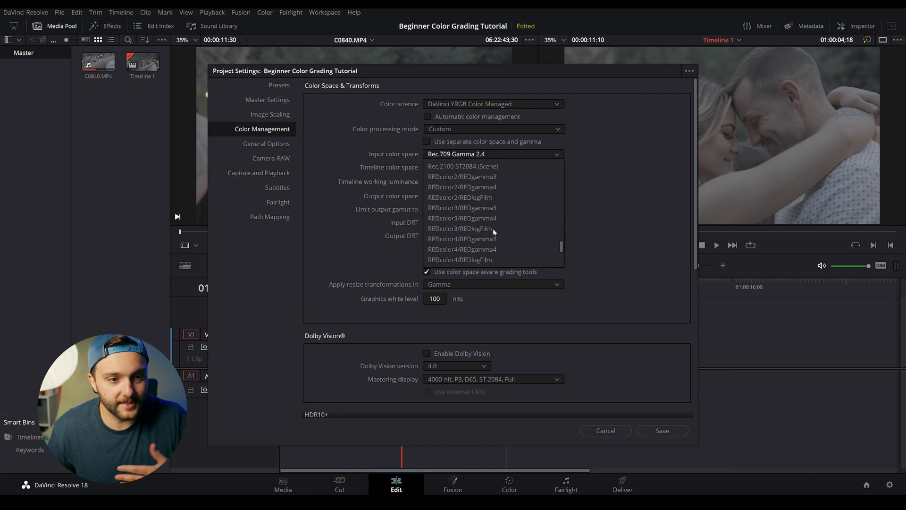
scroll(down, 3)
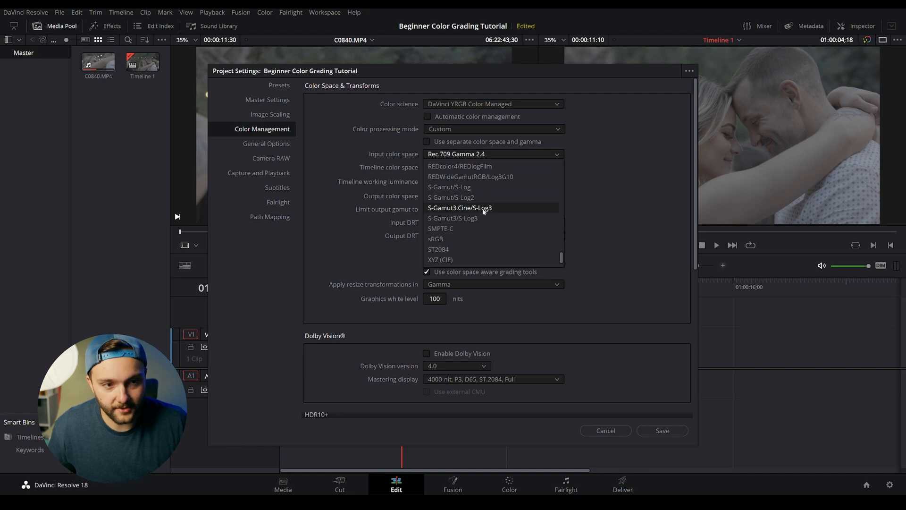
click(460, 207)
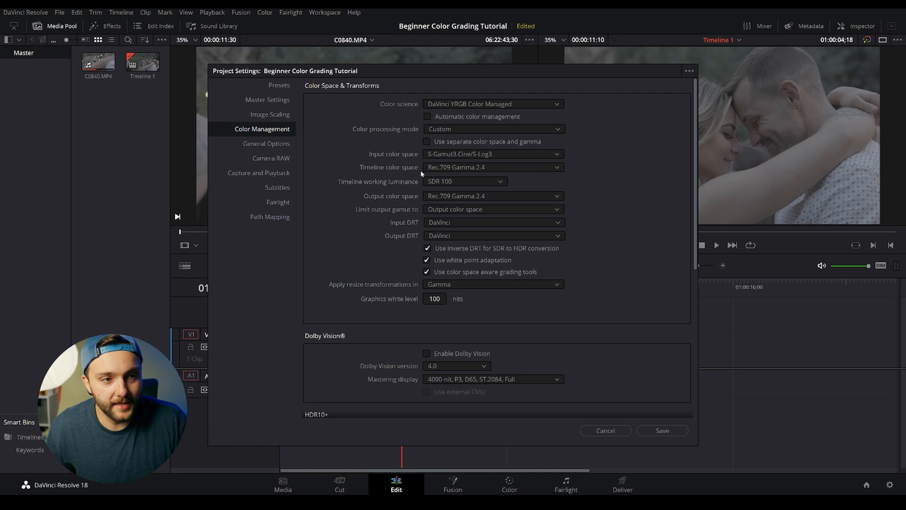
mouse_move(438, 170)
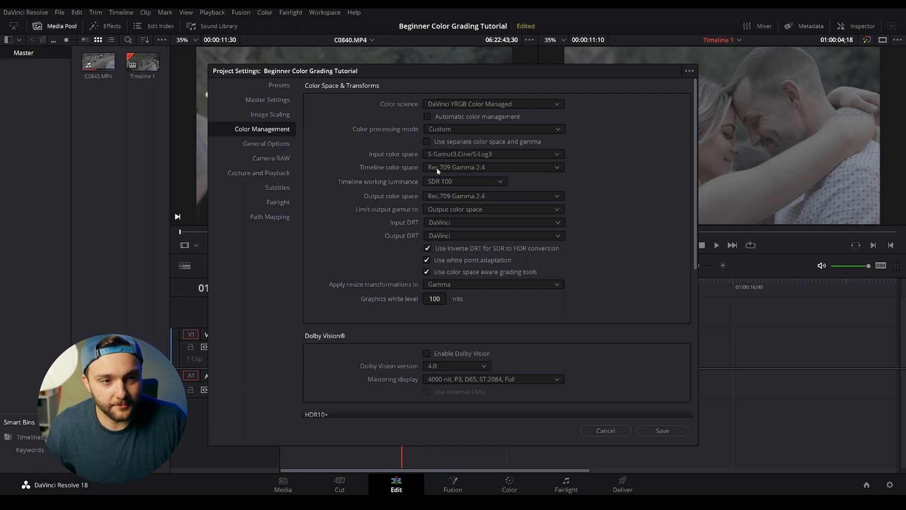
click(492, 167)
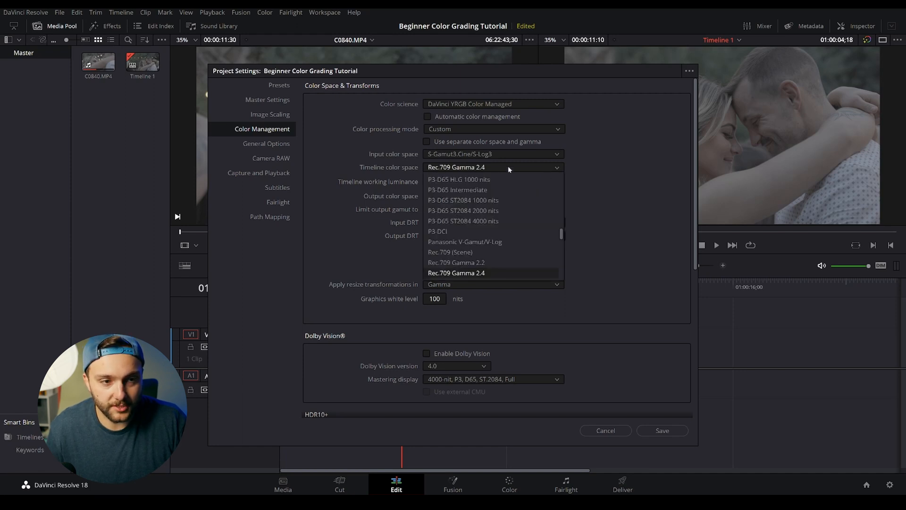
click(456, 272)
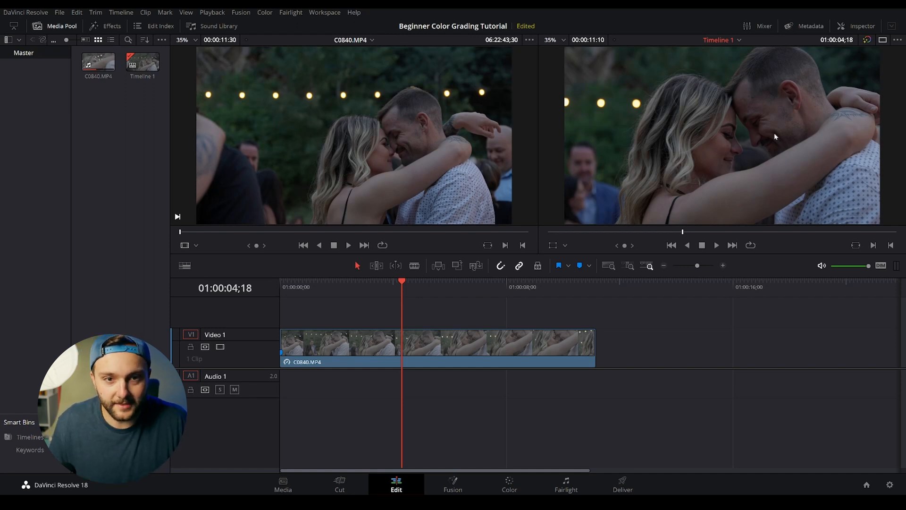
mouse_move(612, 94)
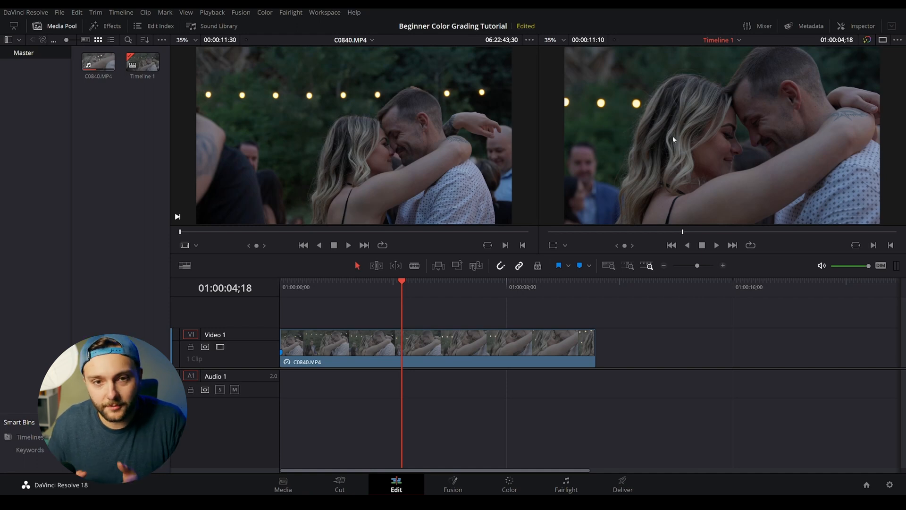
mouse_move(661, 412)
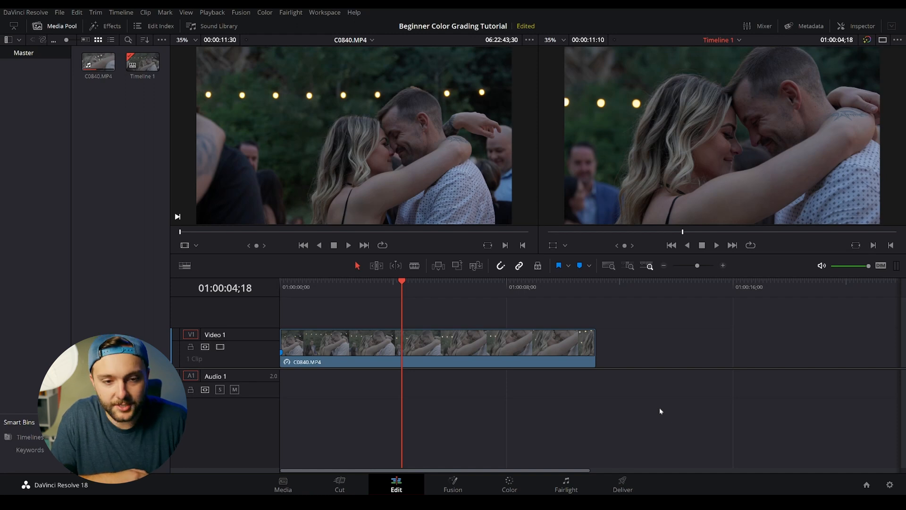
click(509, 489)
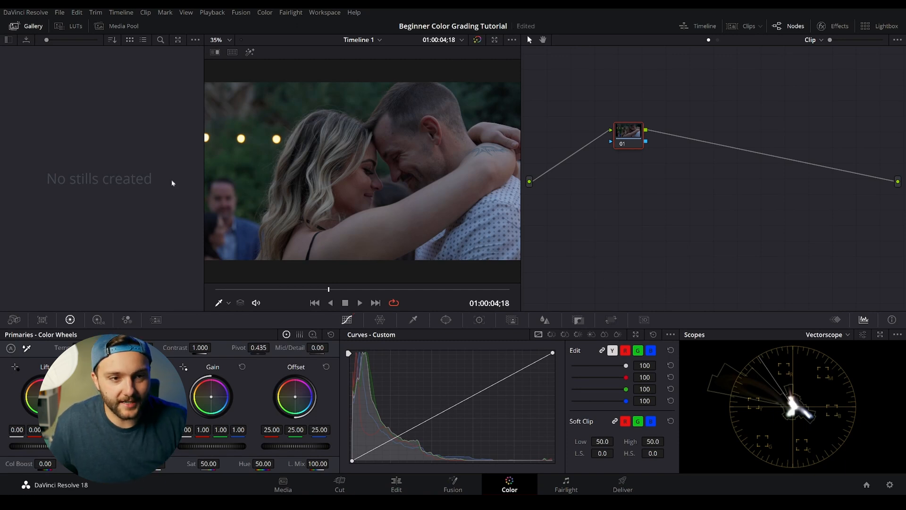
mouse_move(584, 255)
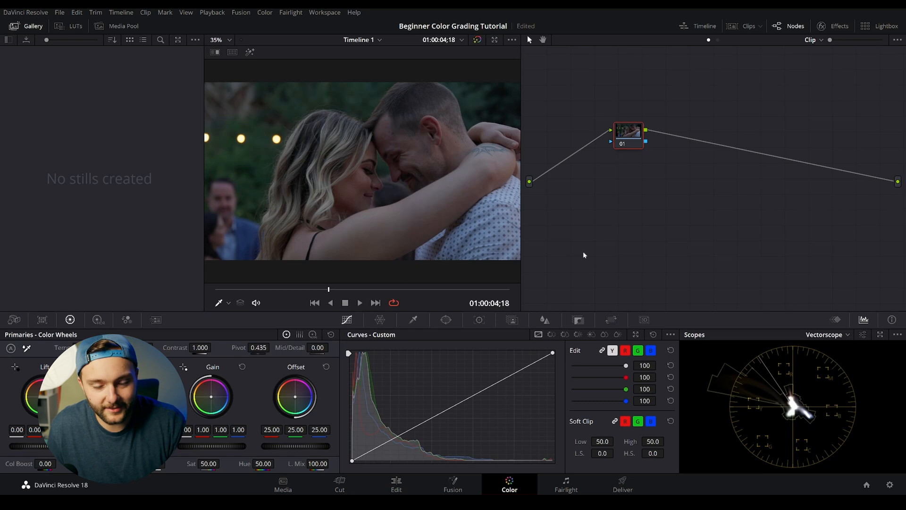
mouse_move(601, 263)
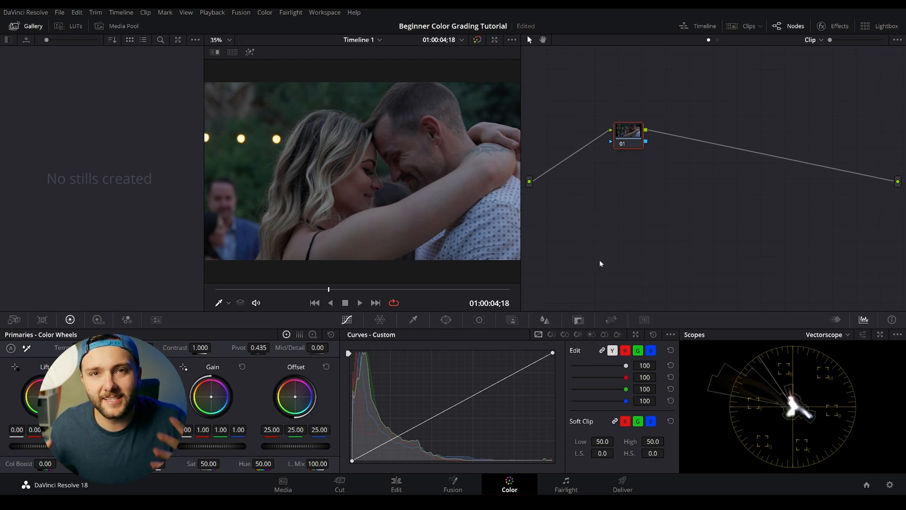
mouse_move(874, 298)
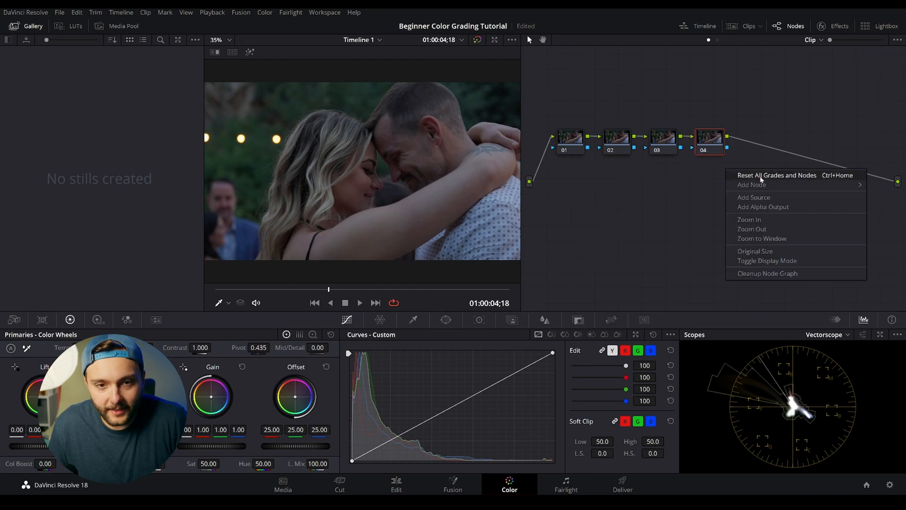
mouse_move(751, 185)
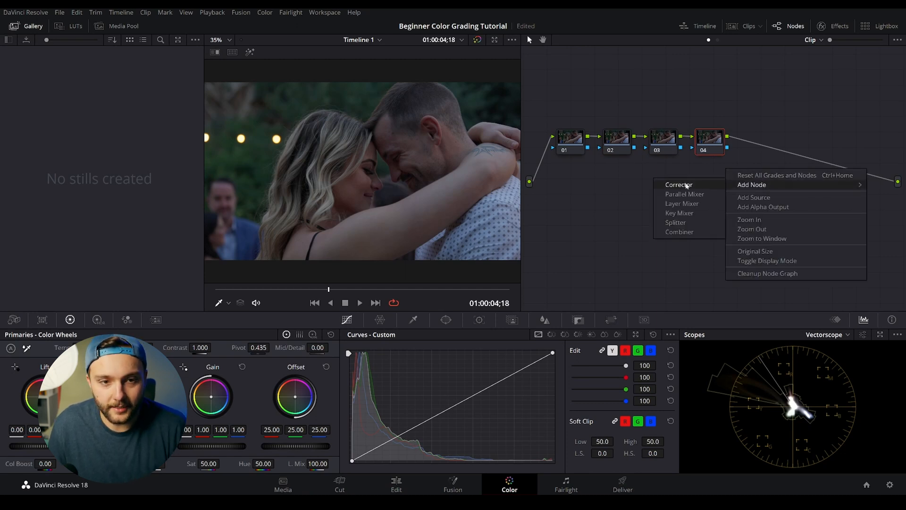
mouse_move(687, 204)
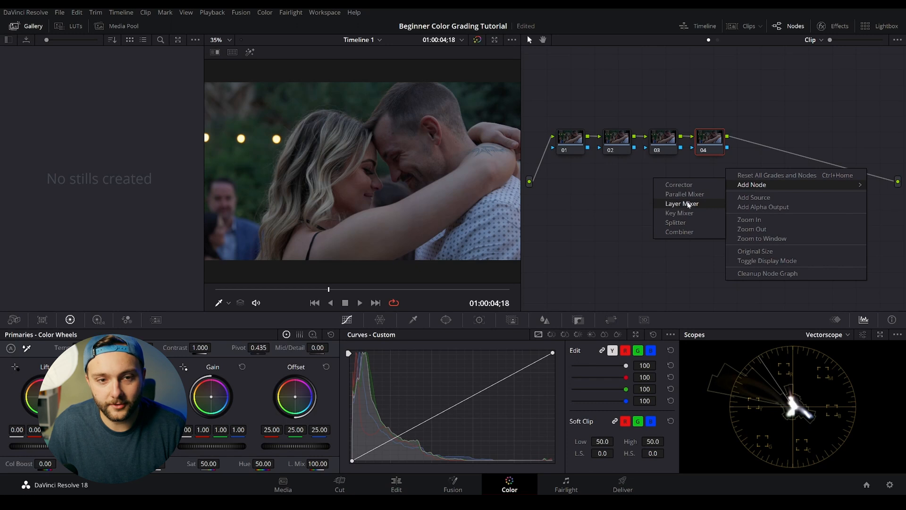
mouse_move(683, 214)
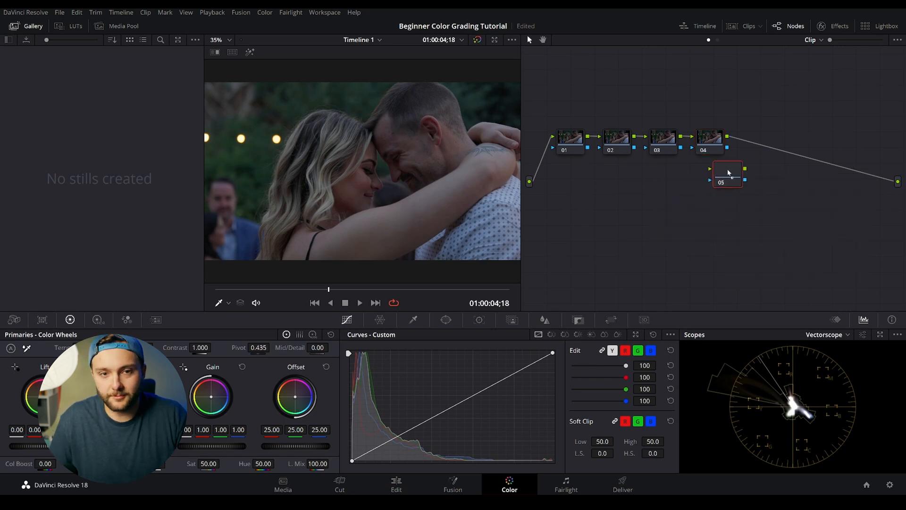
drag(727, 176, 766, 148)
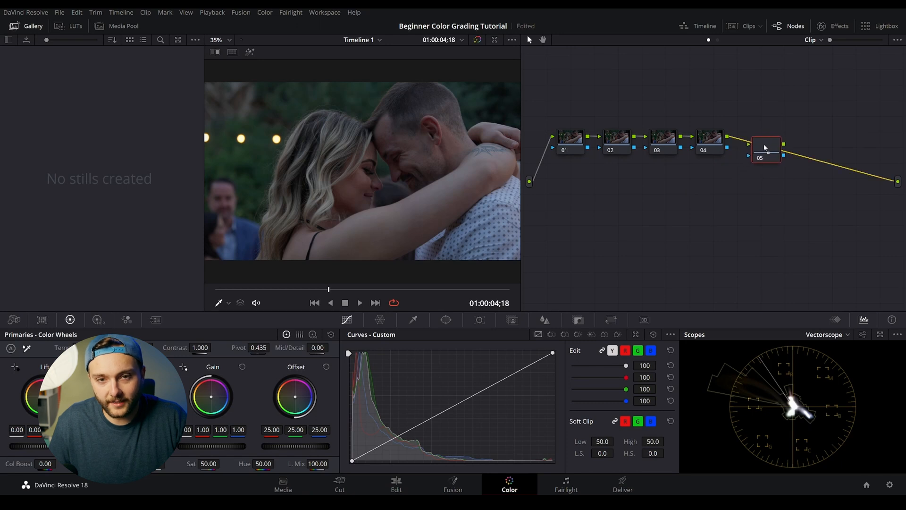
drag(765, 147, 758, 136)
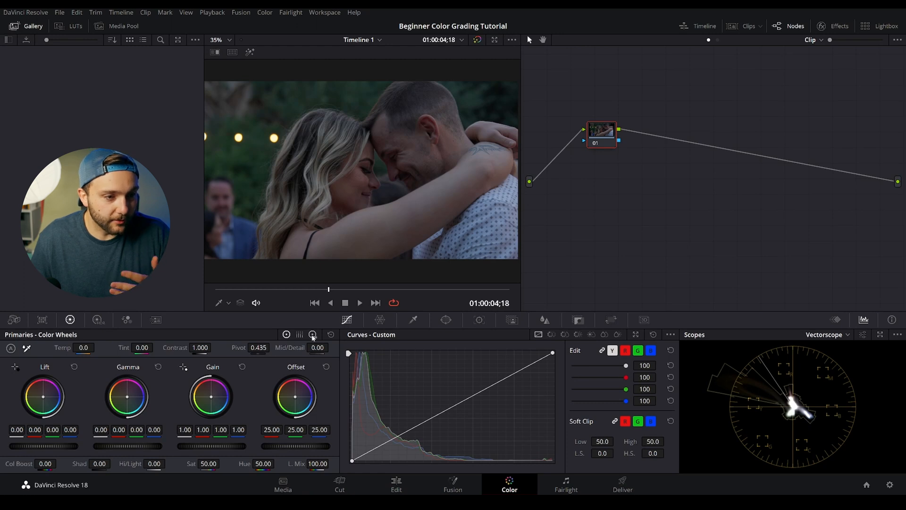
click(313, 335)
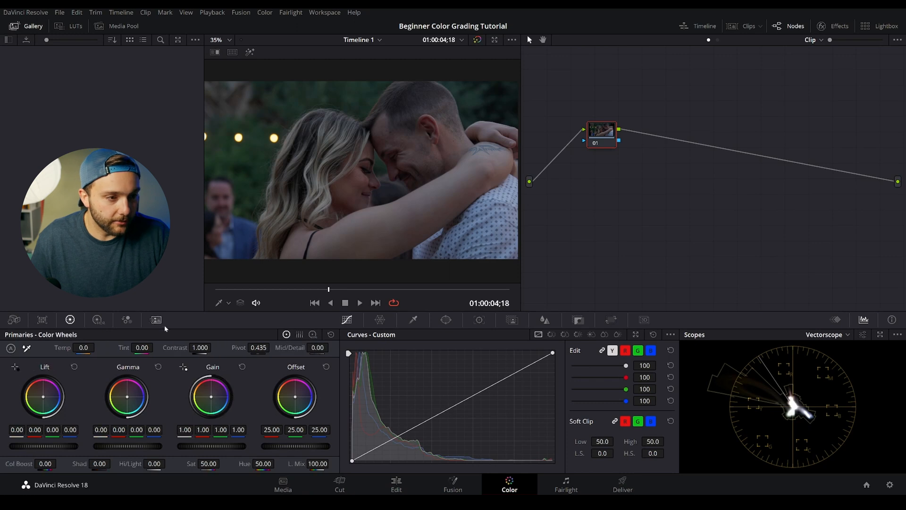
click(98, 319)
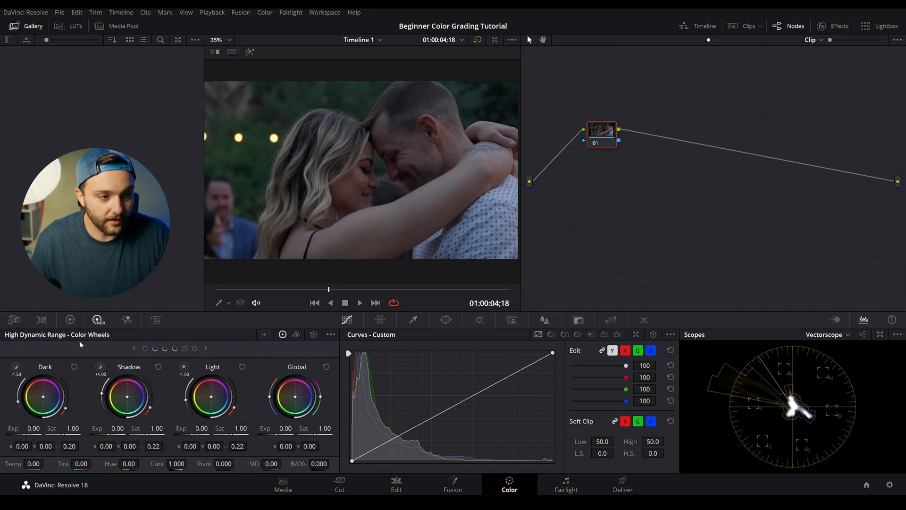
mouse_move(317, 420)
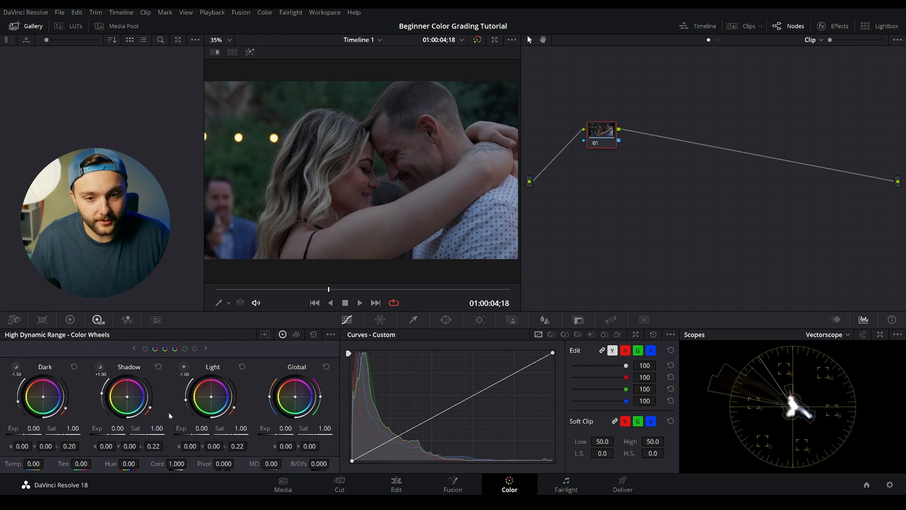
click(70, 319)
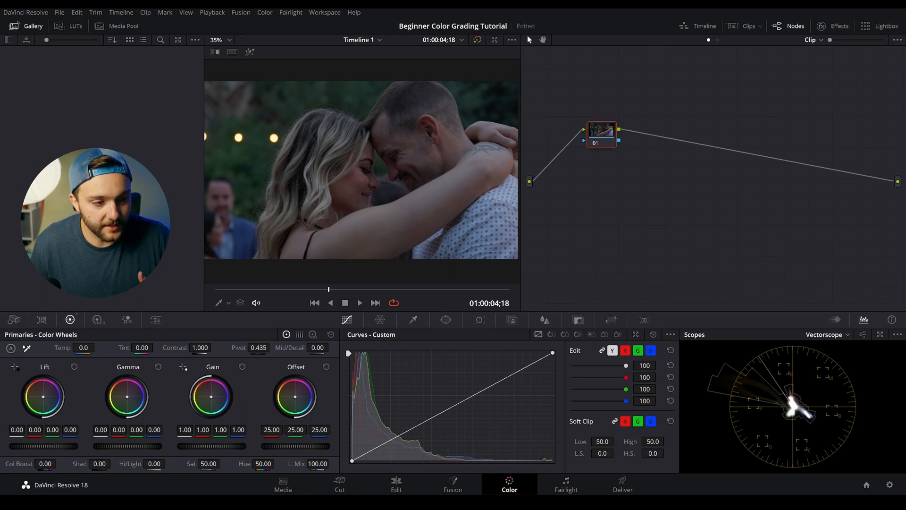
- Test small Gamma and strong Gain boosts on the primaries wheels, then undo the highlight boost
drag(45, 395, 49, 390)
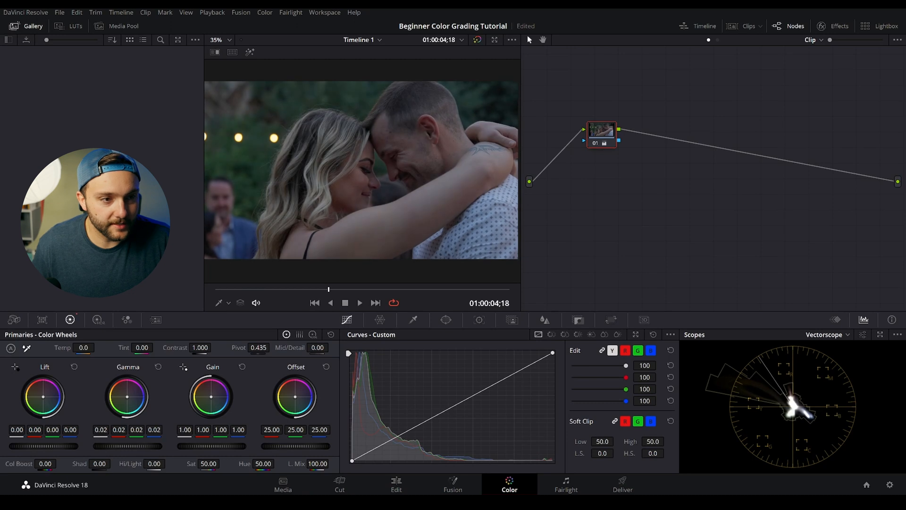
drag(104, 446, 139, 446)
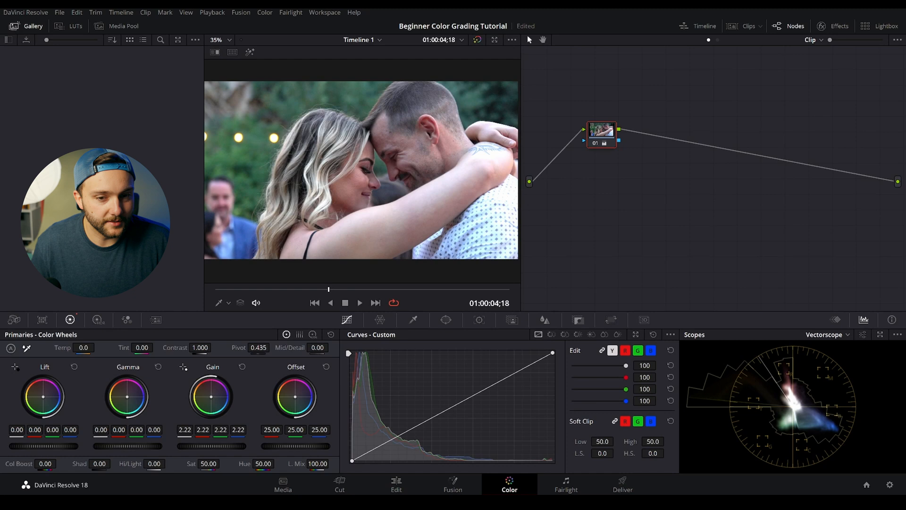
drag(225, 405, 211, 405)
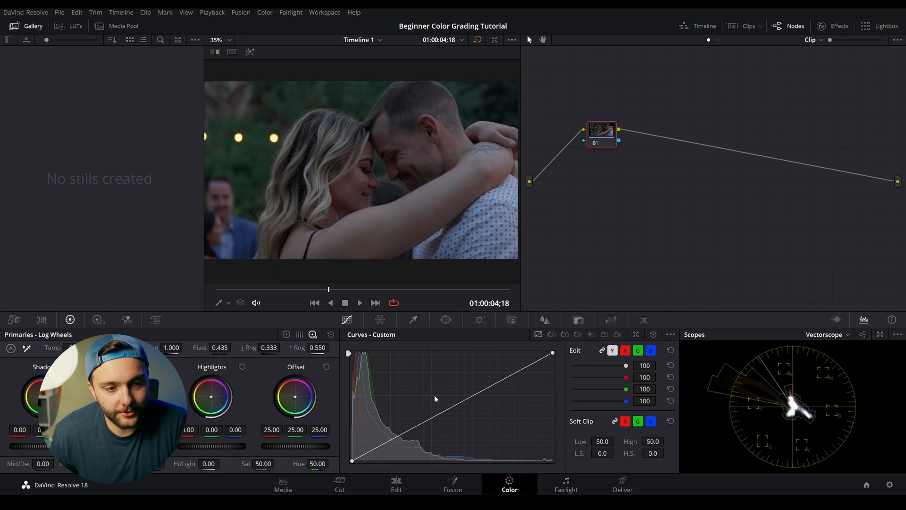
- Tour the Color Warper, Window and Magic Mask palettes, returning to Custom curves
click(346, 320)
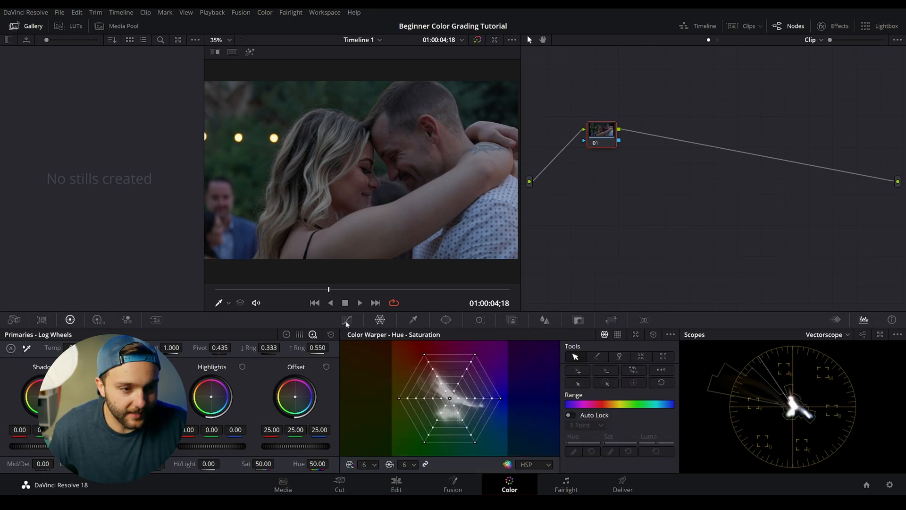
click(446, 319)
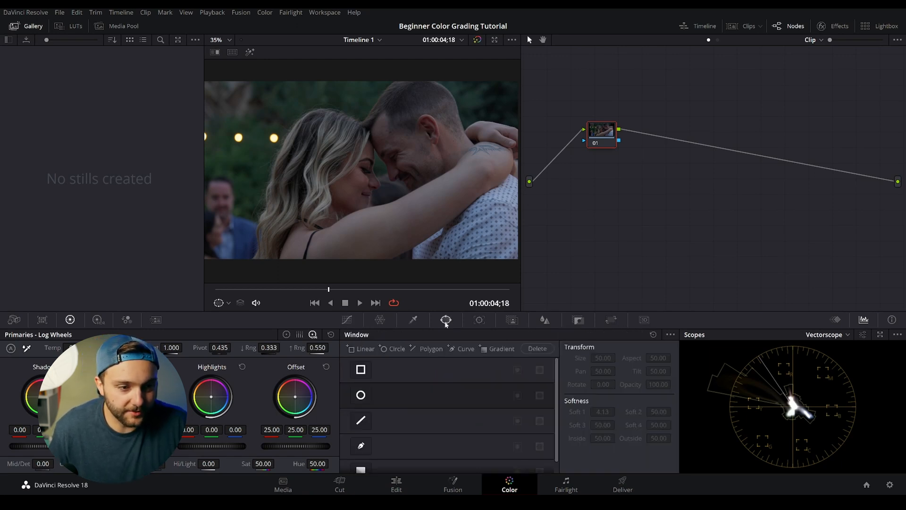
click(545, 319)
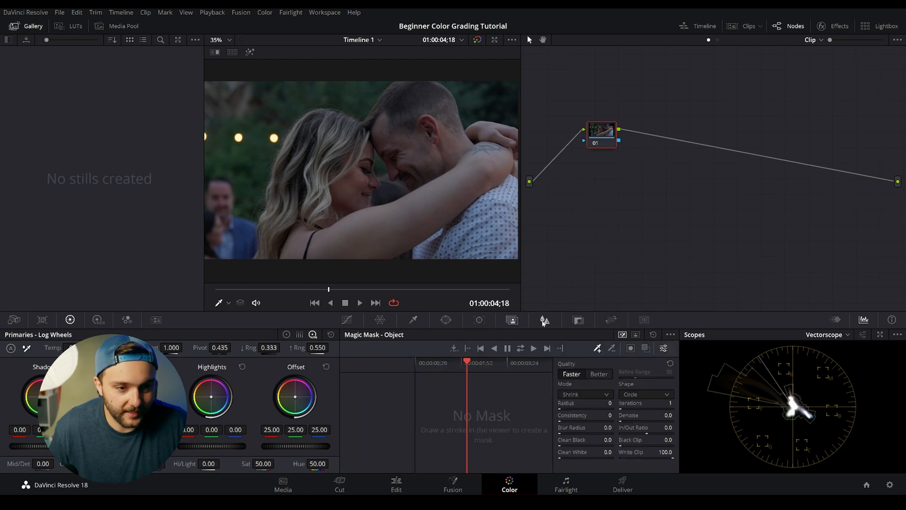
click(347, 319)
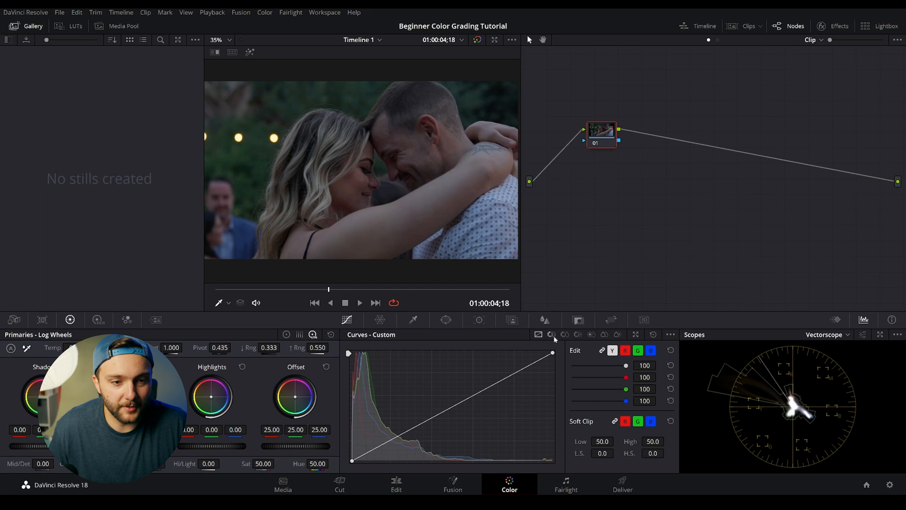
- Cycle through Hue Vs Sat, Hue Vs Lum, Sat Vs Sat and Sat Vs Lum curves, ending on Hue Vs Hue
click(551, 334)
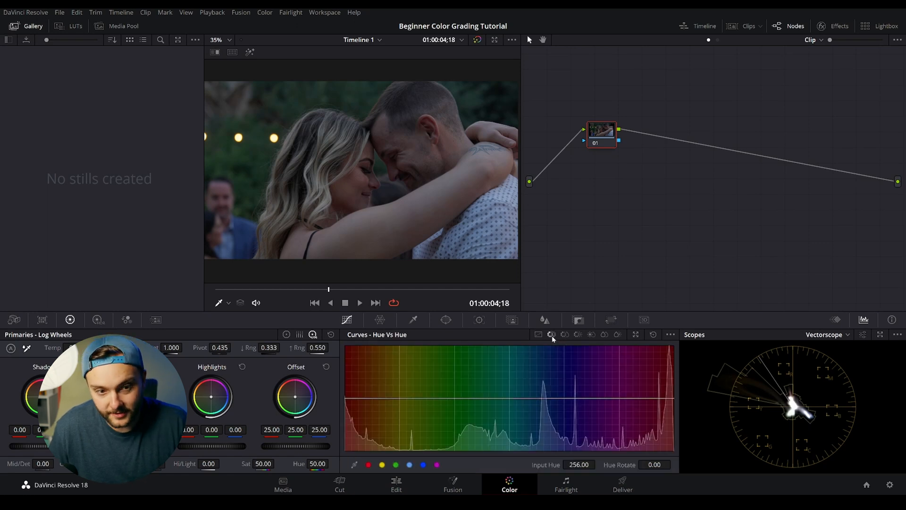
click(578, 335)
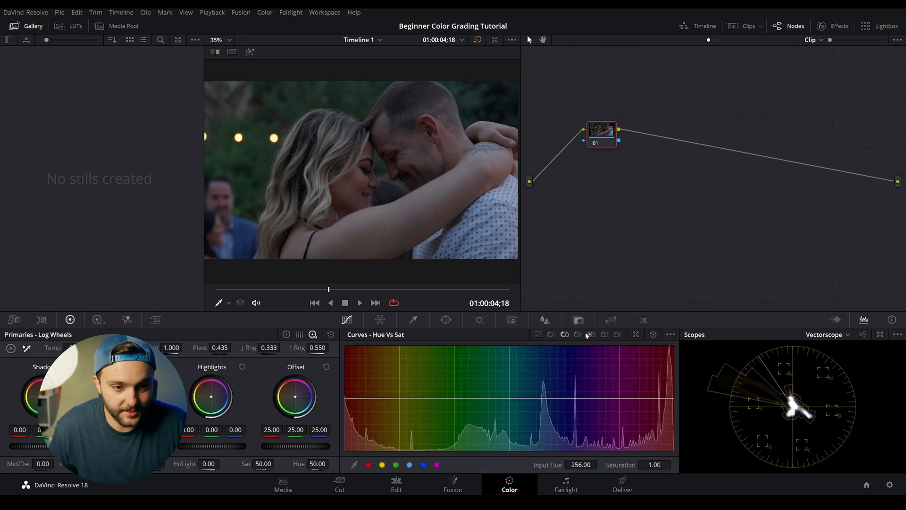
click(591, 334)
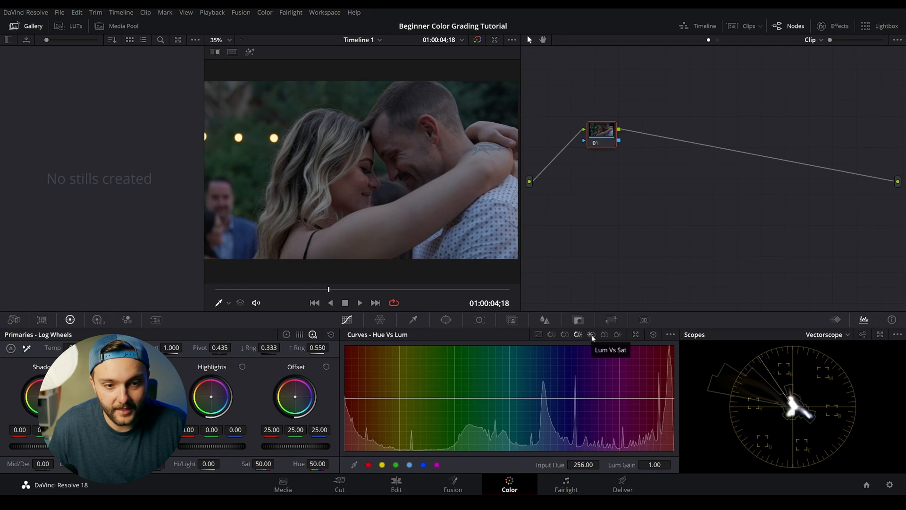
click(604, 334)
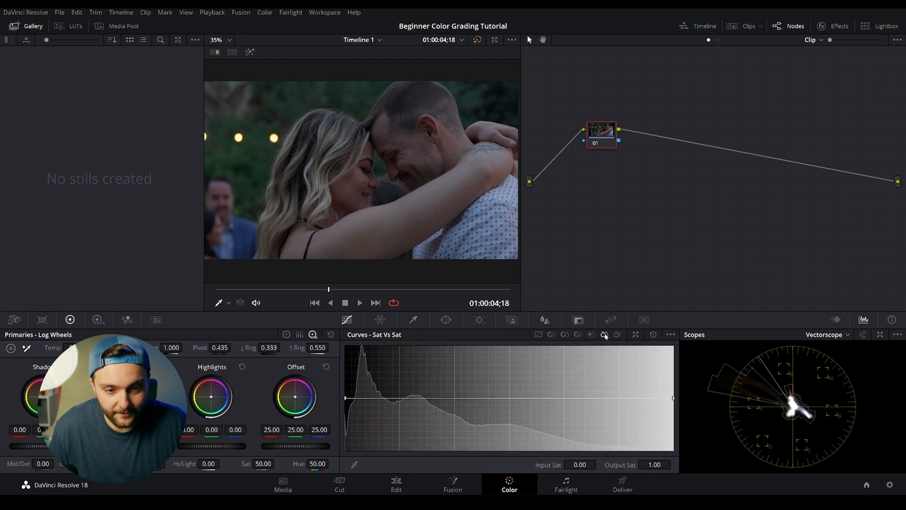
click(552, 334)
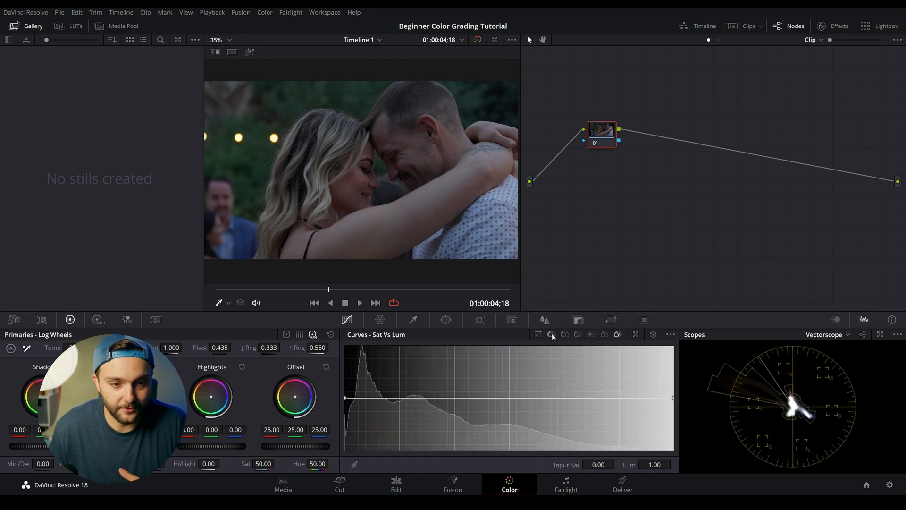
click(551, 334)
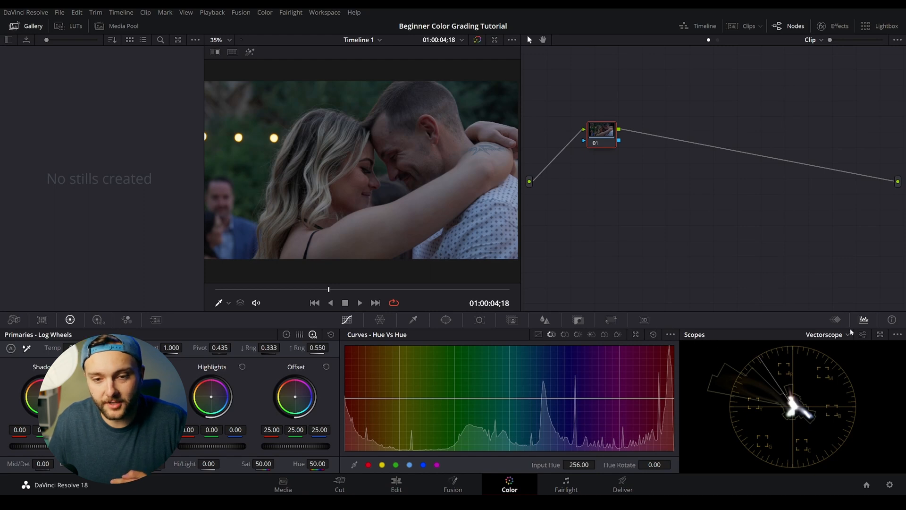
- Compare the footage on CIE Chromaticity, Waveform and Vectorscope scope views
click(827, 334)
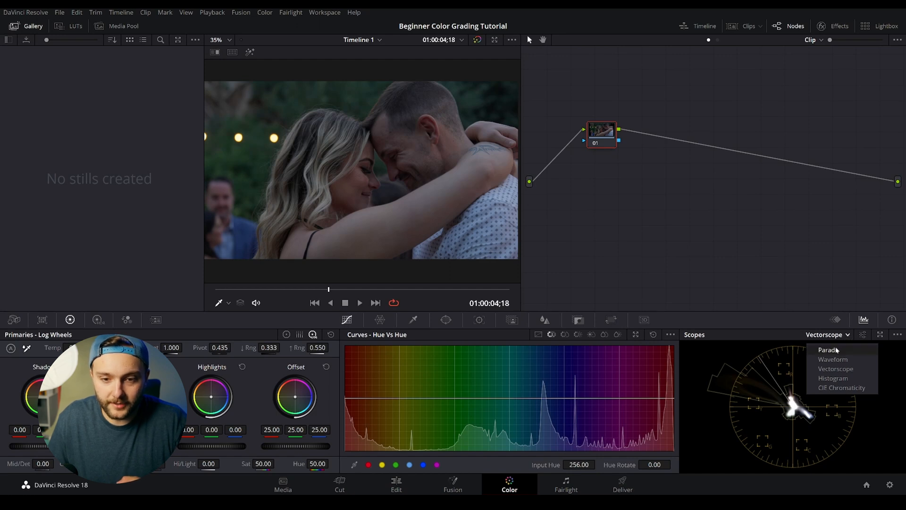
click(832, 358)
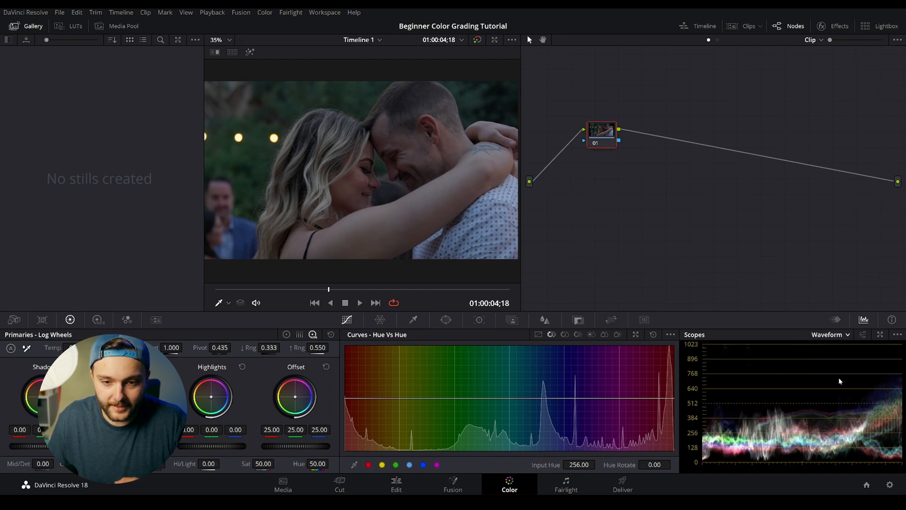
click(830, 334)
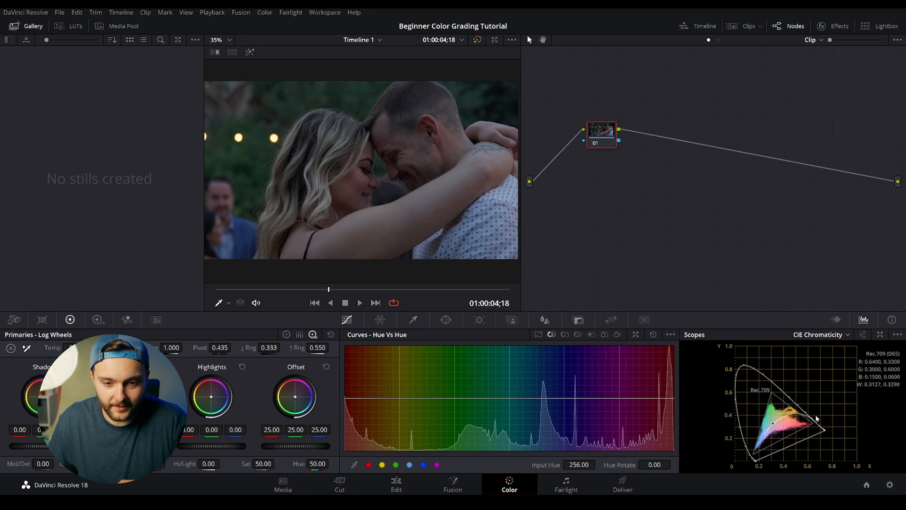
click(820, 334)
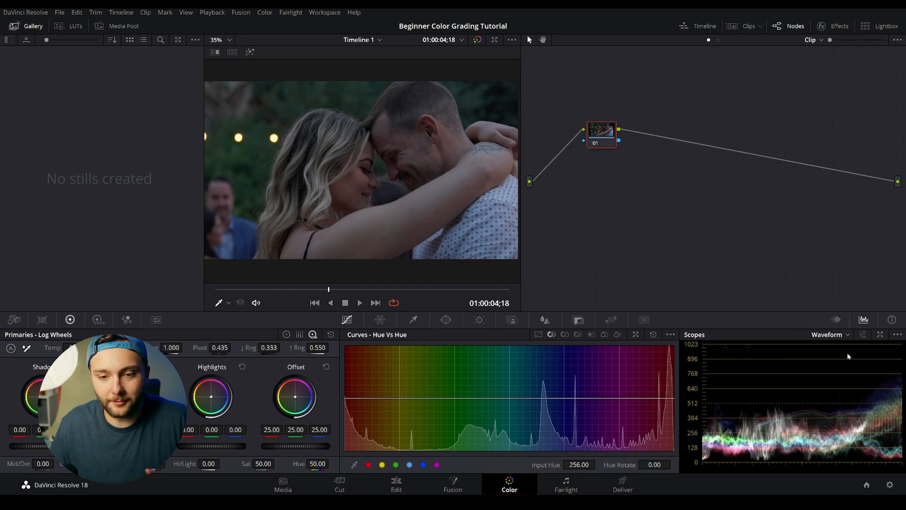
click(827, 334)
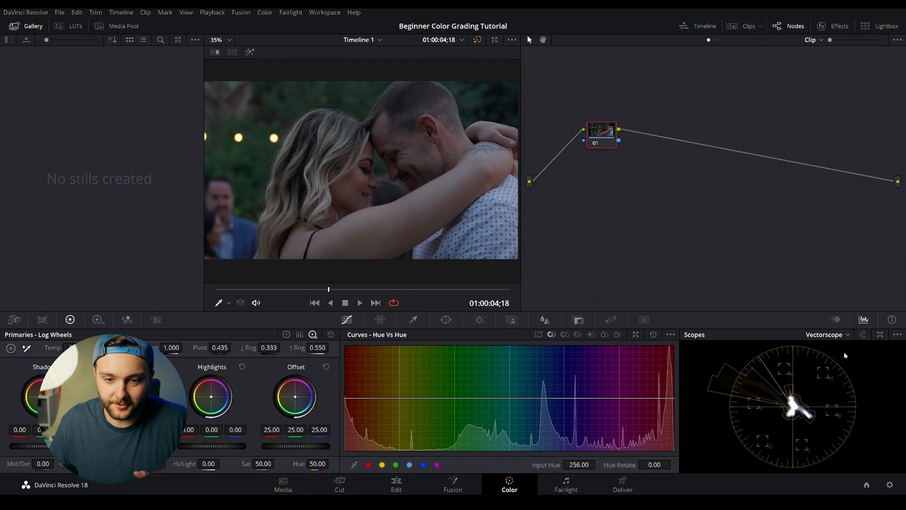
click(827, 334)
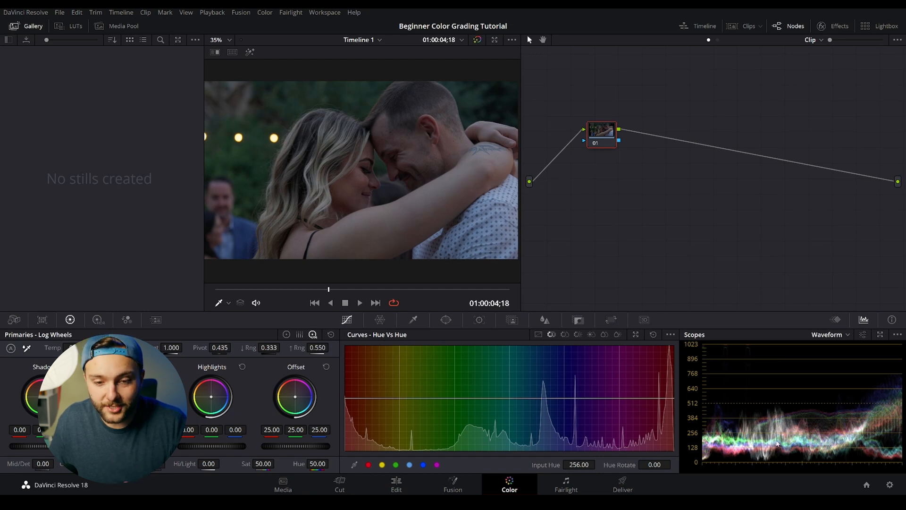
mouse_move(782, 464)
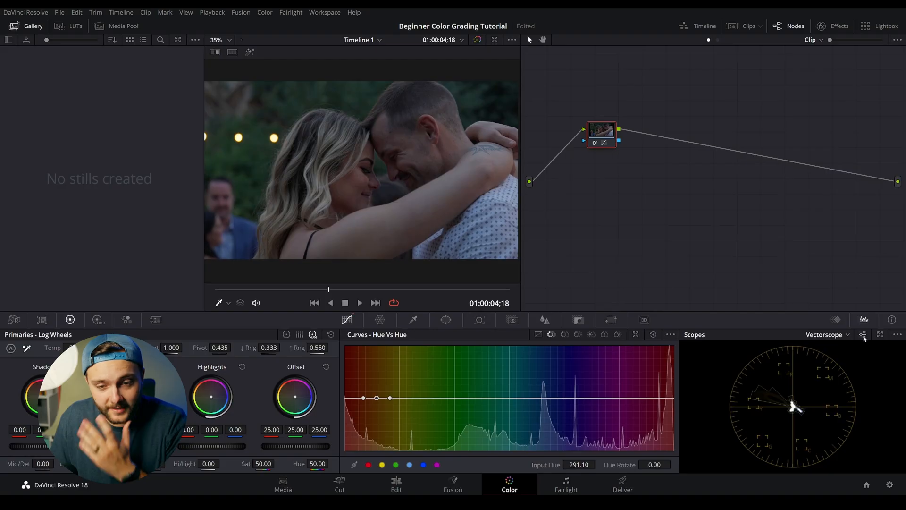
- Enable Show Skin Tone Indicator in the vectorscope display settings
click(863, 334)
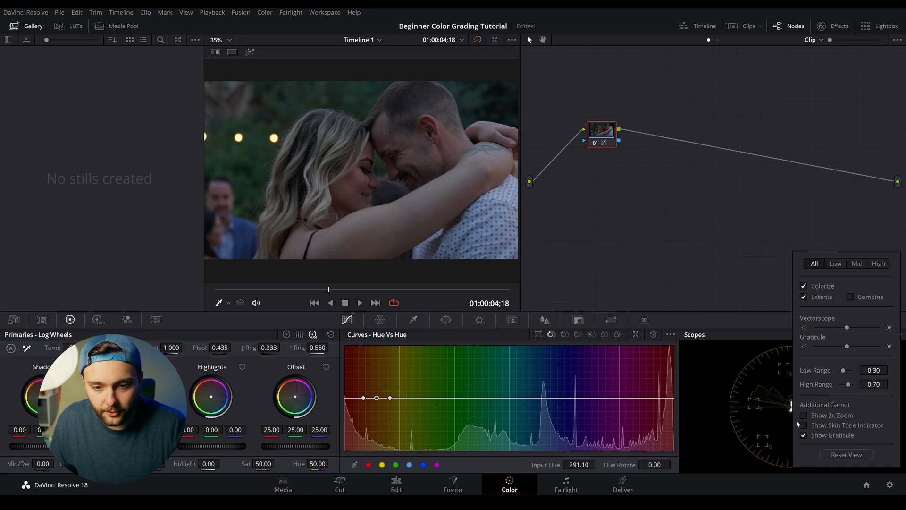
click(804, 424)
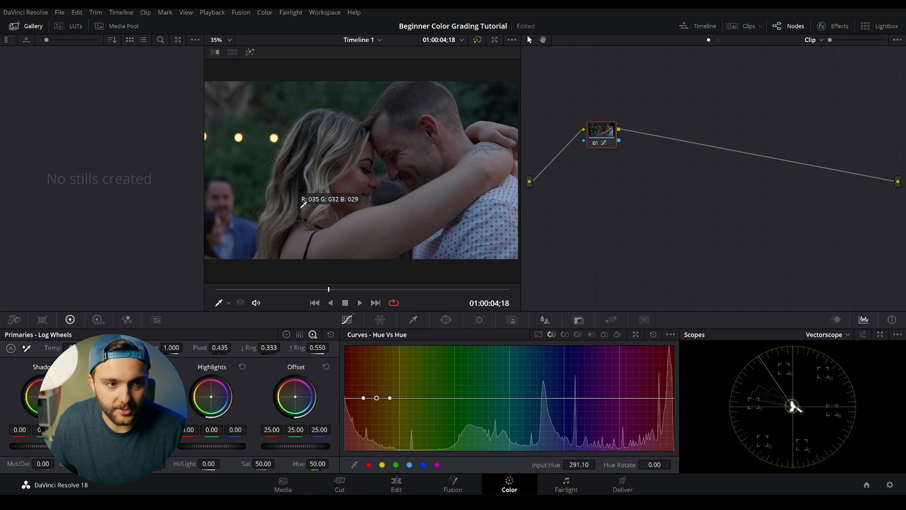
mouse_move(366, 222)
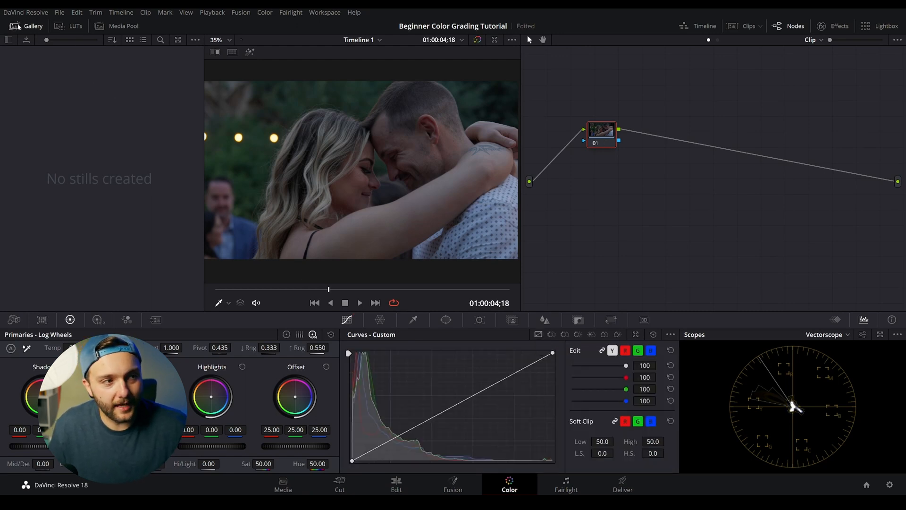
- Browse the Media Pool, then the LUT library's Film Looks folder
click(118, 27)
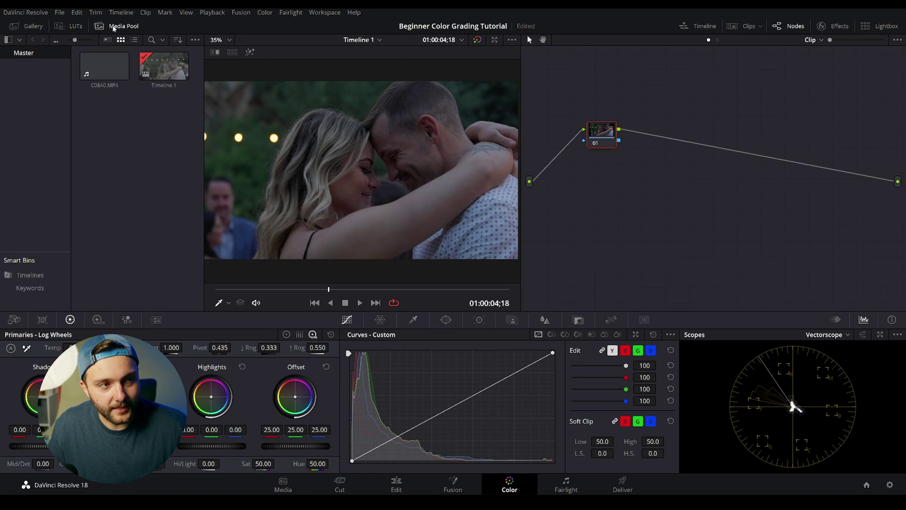
click(104, 66)
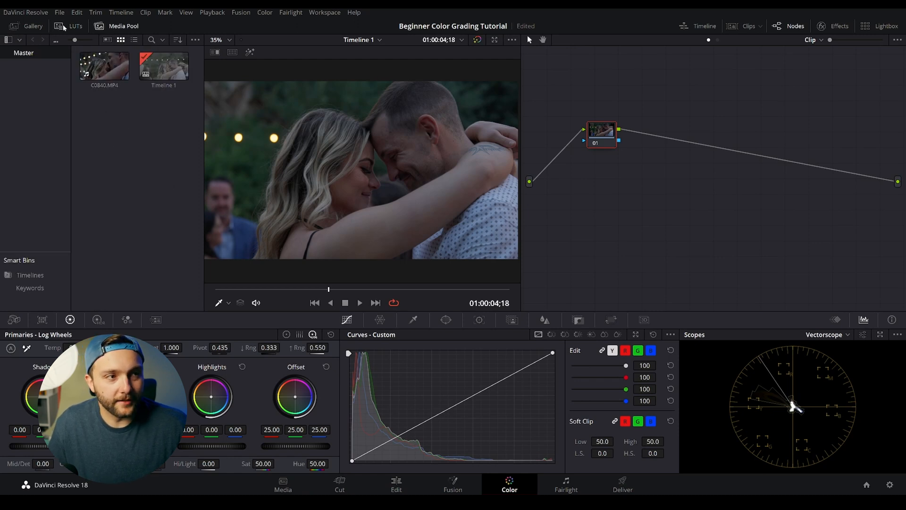
click(73, 26)
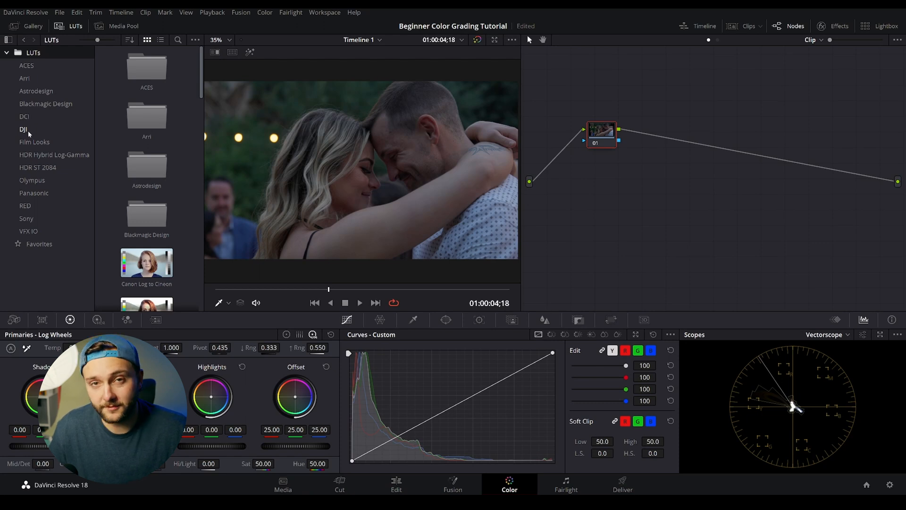
mouse_move(23, 121)
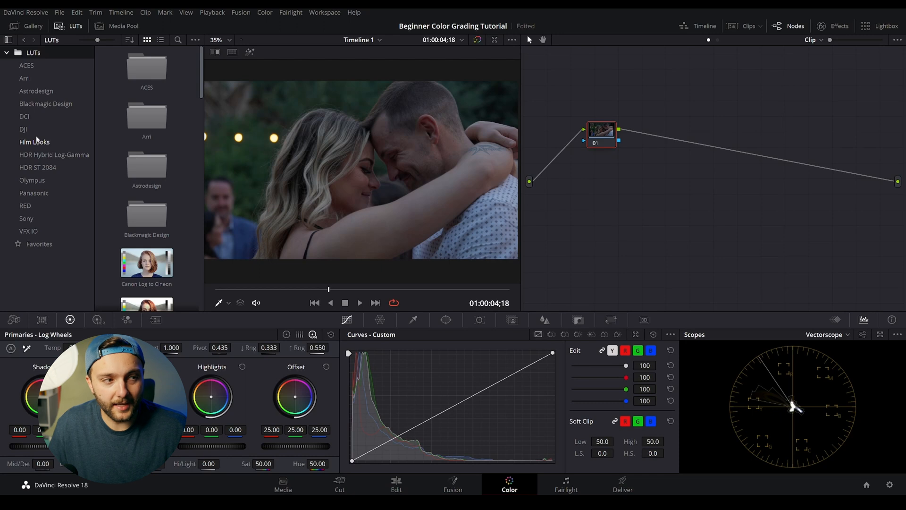
click(34, 142)
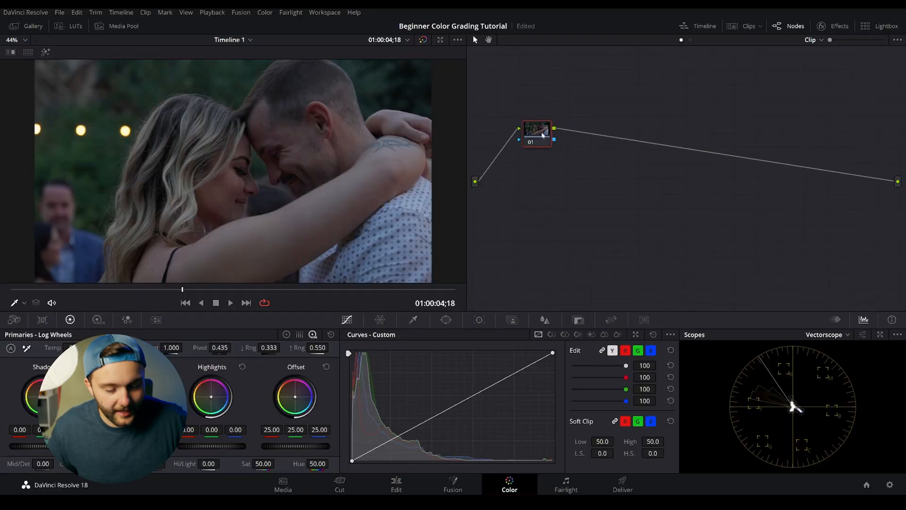
- Add serial nodes after node 01 and label the first node EXP/WB
click(537, 134)
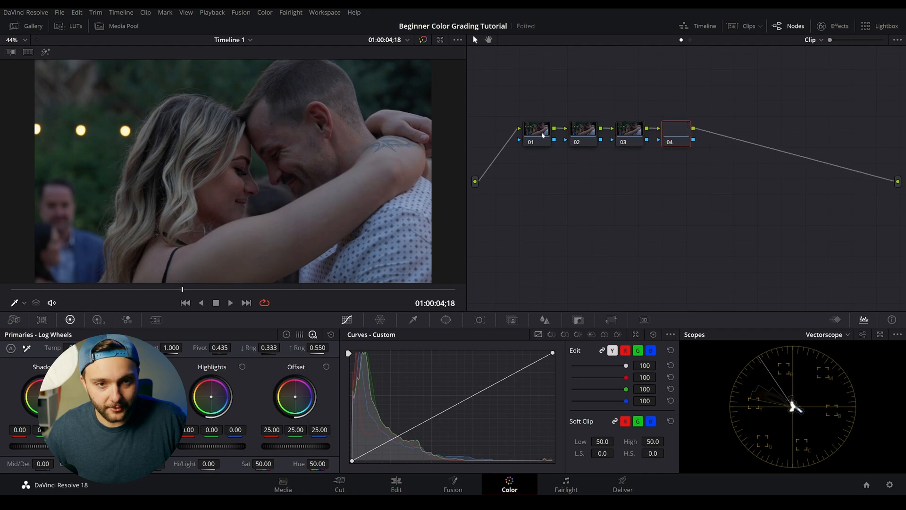
right_click(537, 134)
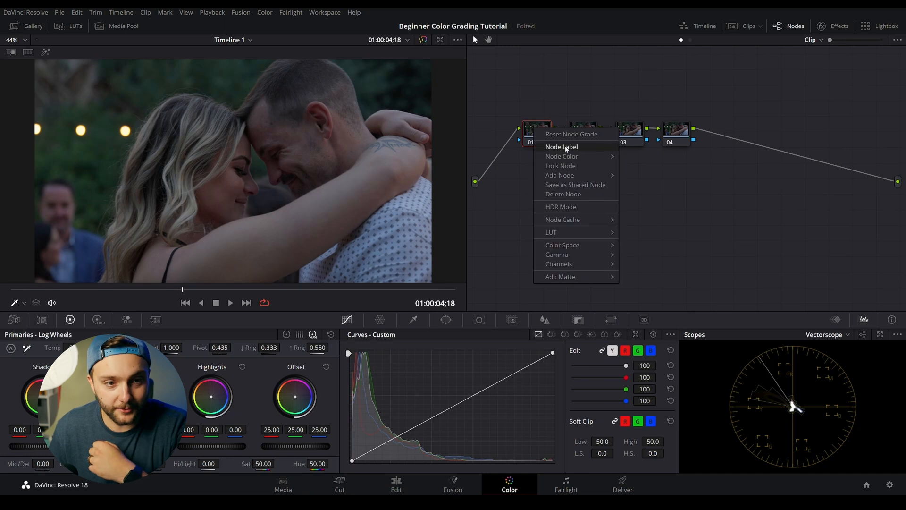
click(559, 146)
text(EX)
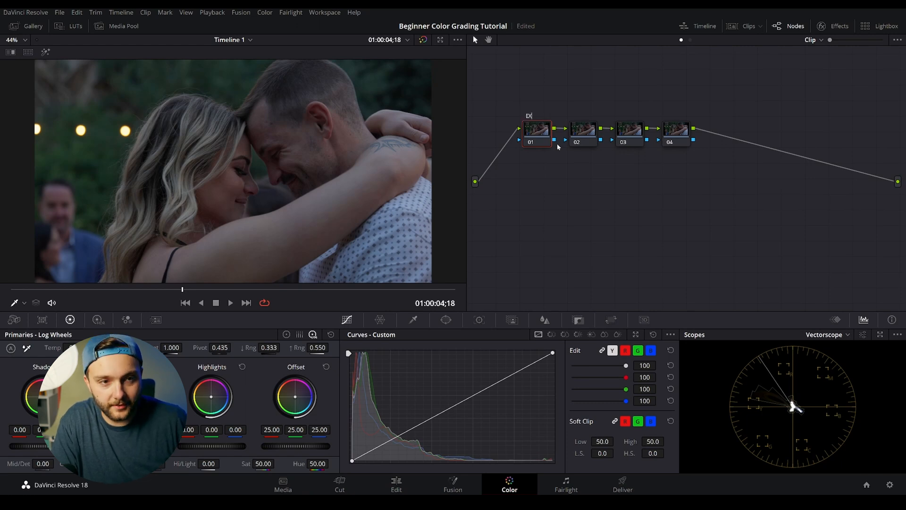
right_click(583, 129)
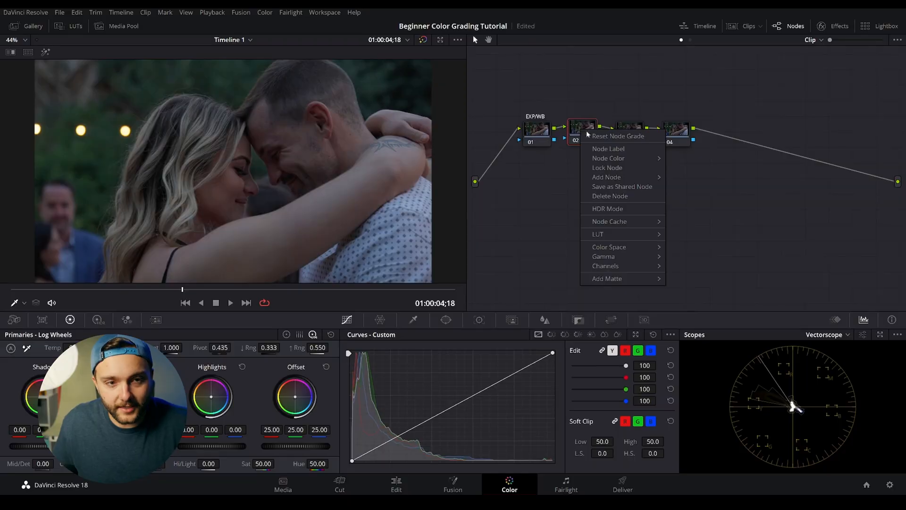
- Label the remaining nodes SKIN, LOOK and WINDOW
click(607, 149)
text(SKIN)
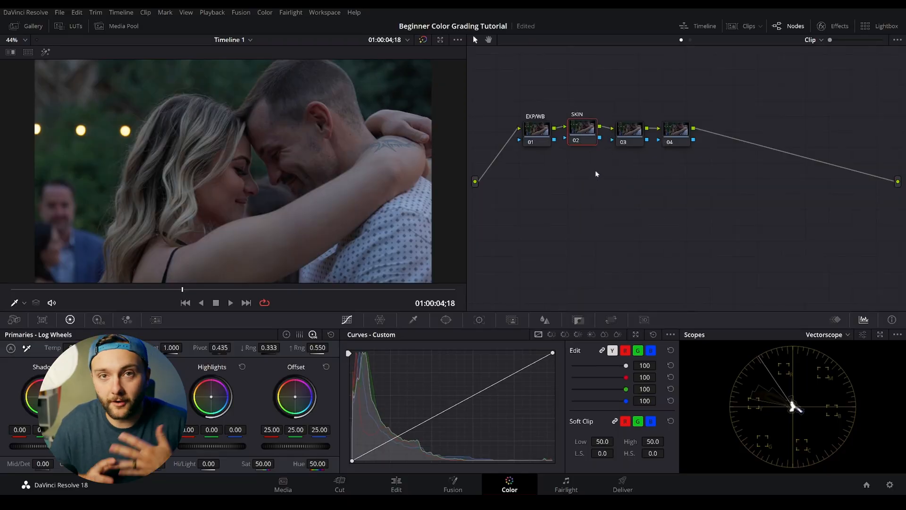
click(630, 132)
text(LOOK)
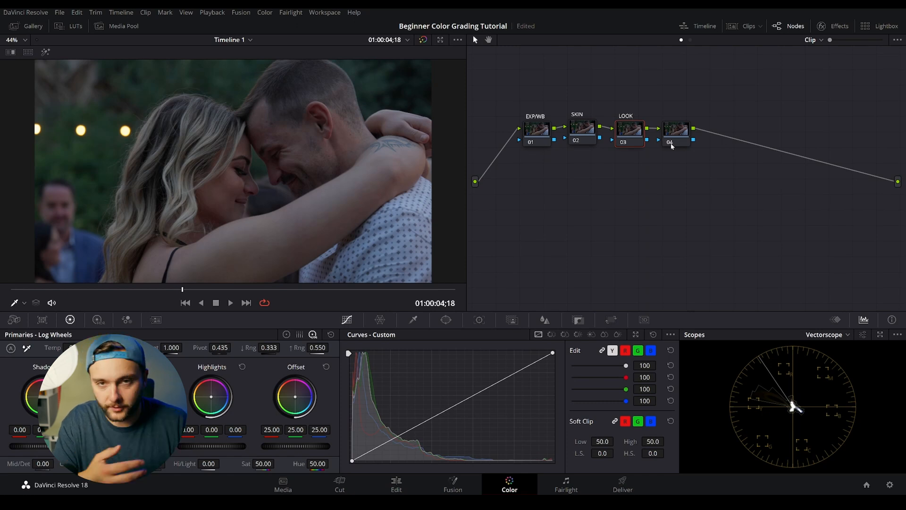
click(676, 128)
text(WINDOW)
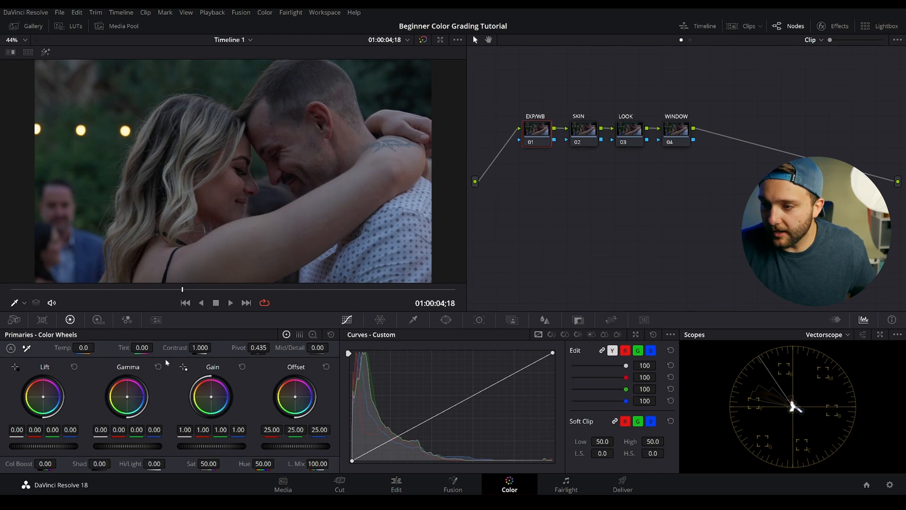
mouse_move(152, 372)
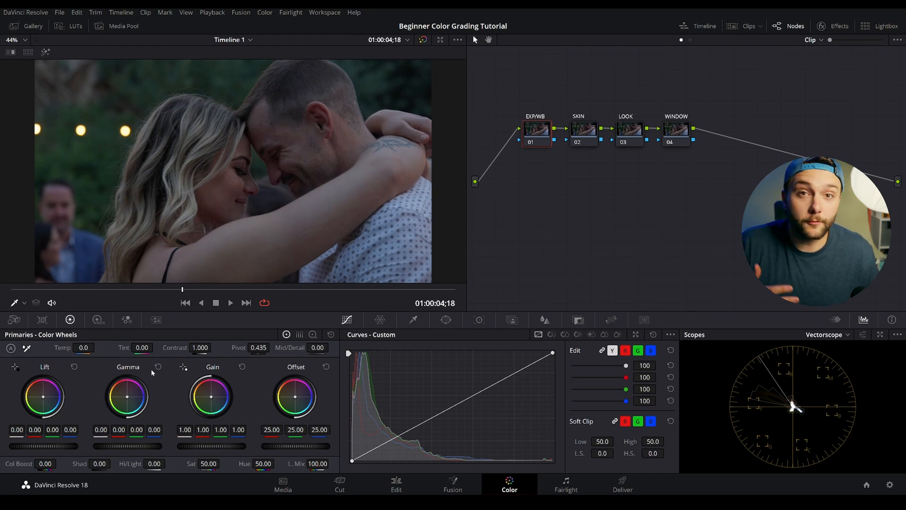
mouse_move(146, 365)
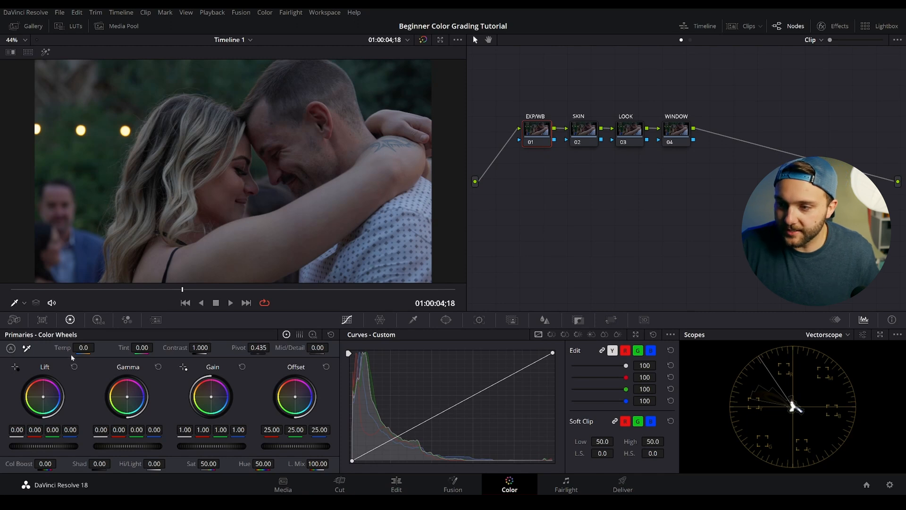
mouse_move(297, 355)
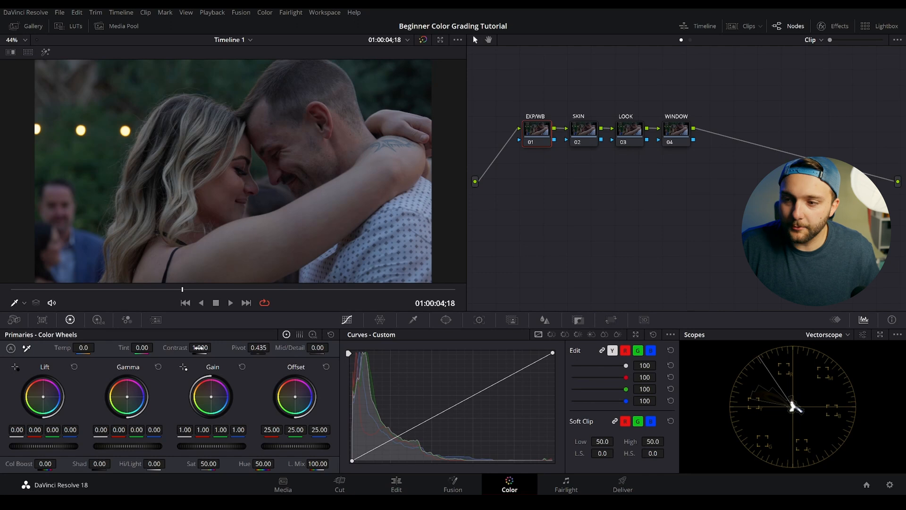
- On the EXP/WB node set Contrast to 1.492 and Pivot to 0.028
drag(200, 347, 204, 347)
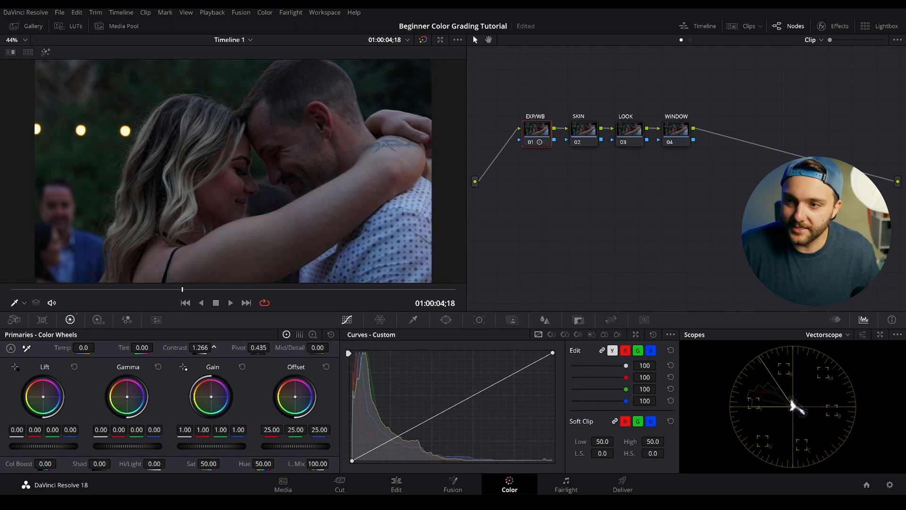
drag(201, 347, 194, 347)
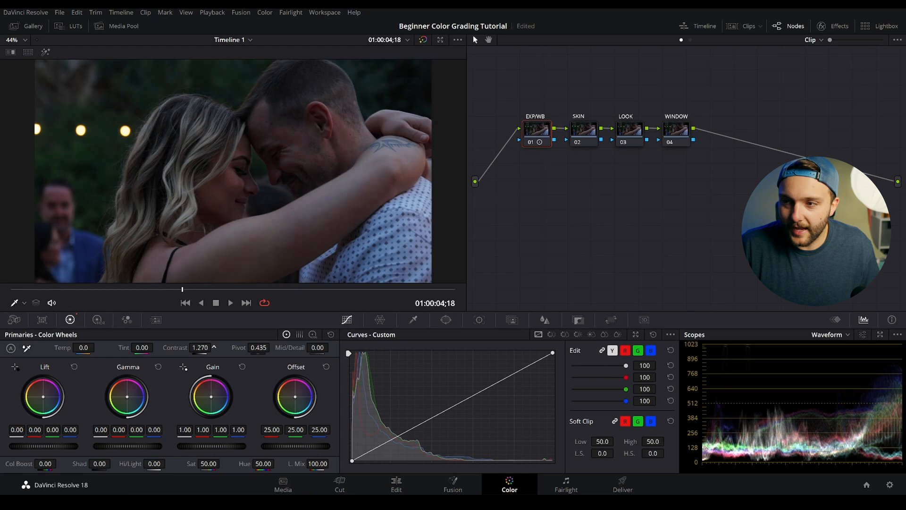
drag(202, 347, 196, 347)
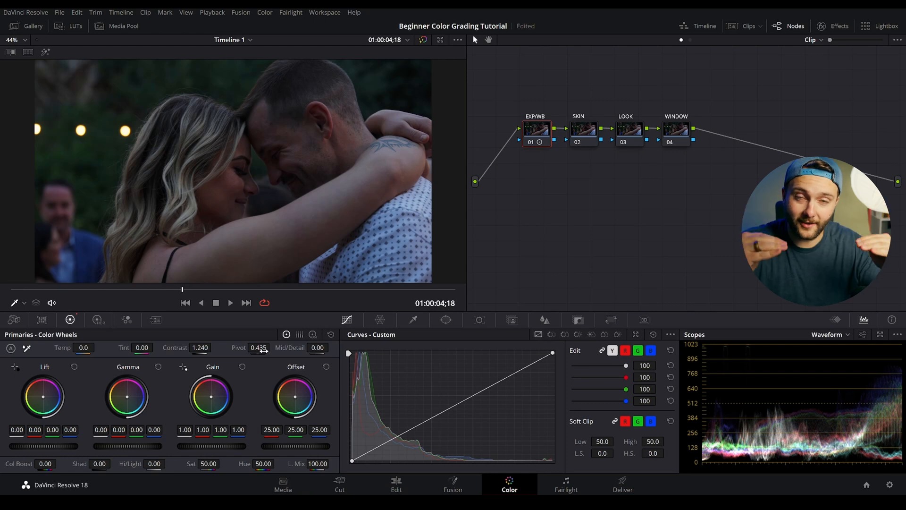
drag(259, 347, 266, 347)
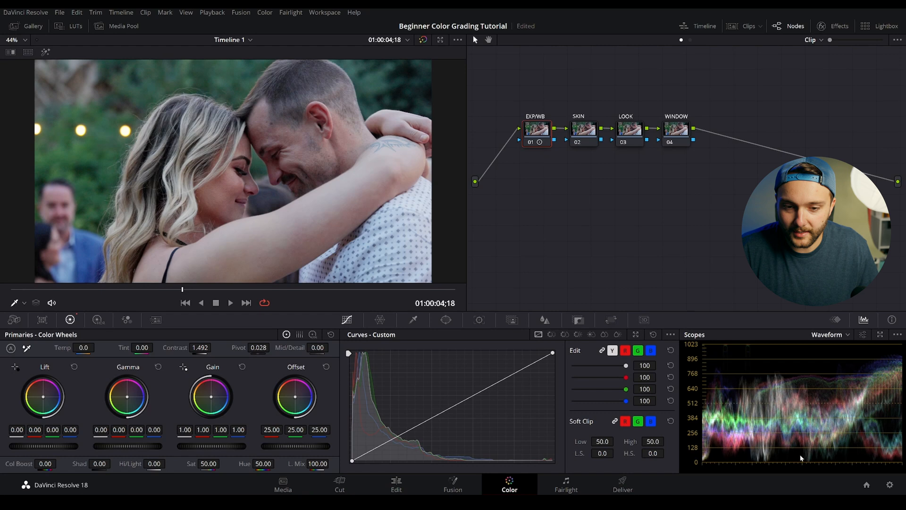
mouse_move(732, 359)
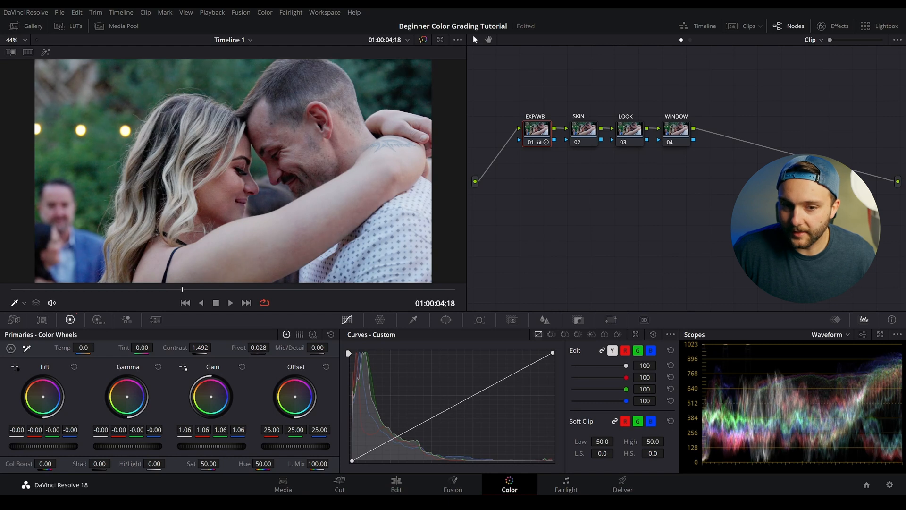
- Lift the EXP/WB node's Gain master wheel to 1.27 to brighten the highlights
drag(212, 395, 212, 381)
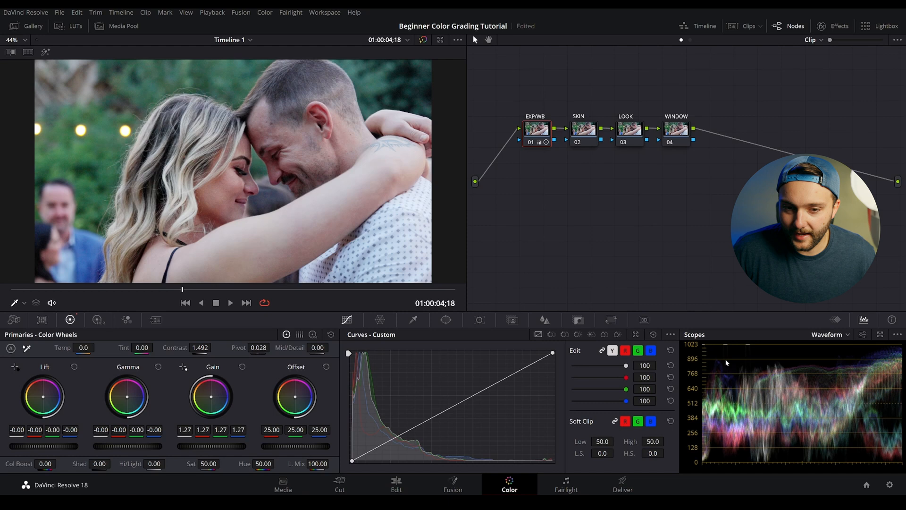
mouse_move(853, 391)
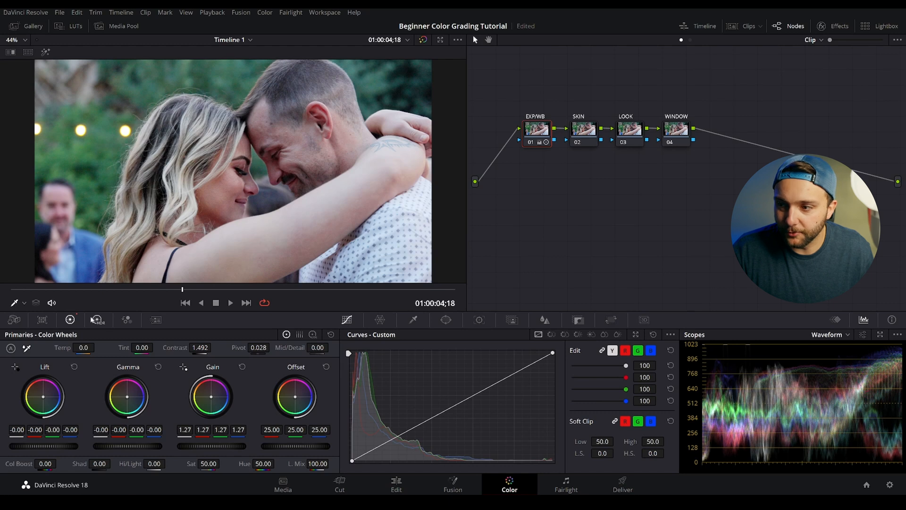
mouse_move(25, 347)
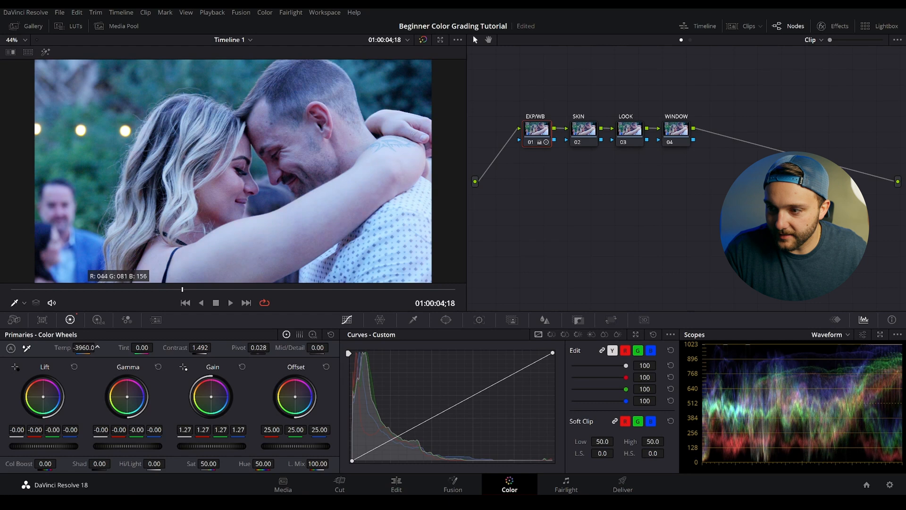
- Set EXP/WB Temp to about 620, Tint 3 and Sat 62.80, then select SKIN
drag(78, 347, 104, 346)
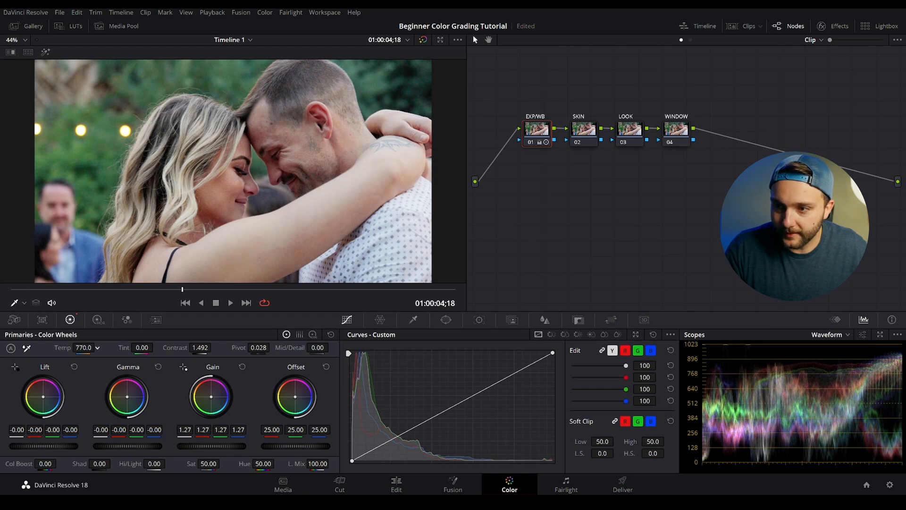
drag(93, 348, 81, 347)
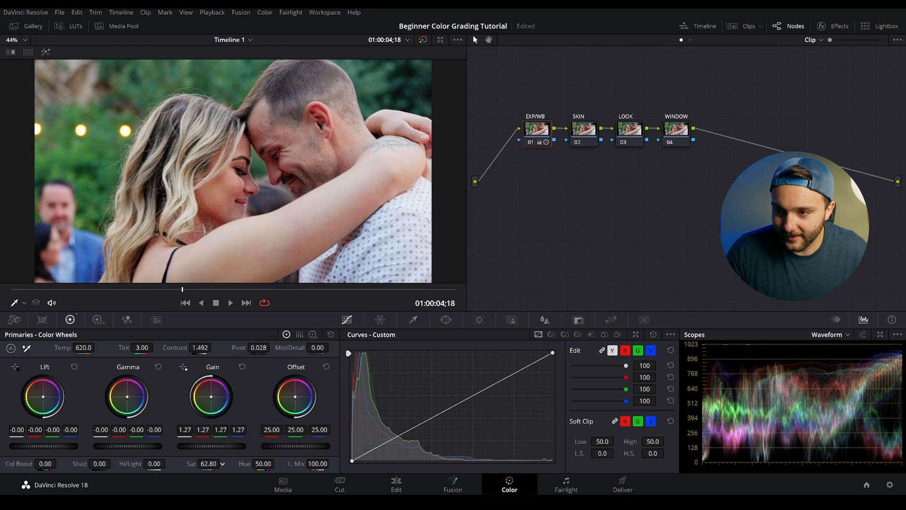
click(584, 129)
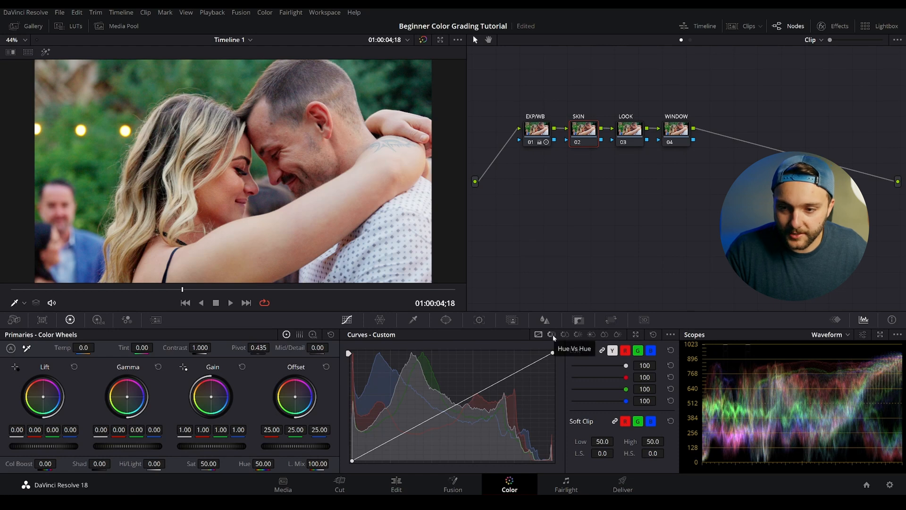
- Add Hue vs Hue points around the skin hues with Hue Rotate about -0.85
click(551, 334)
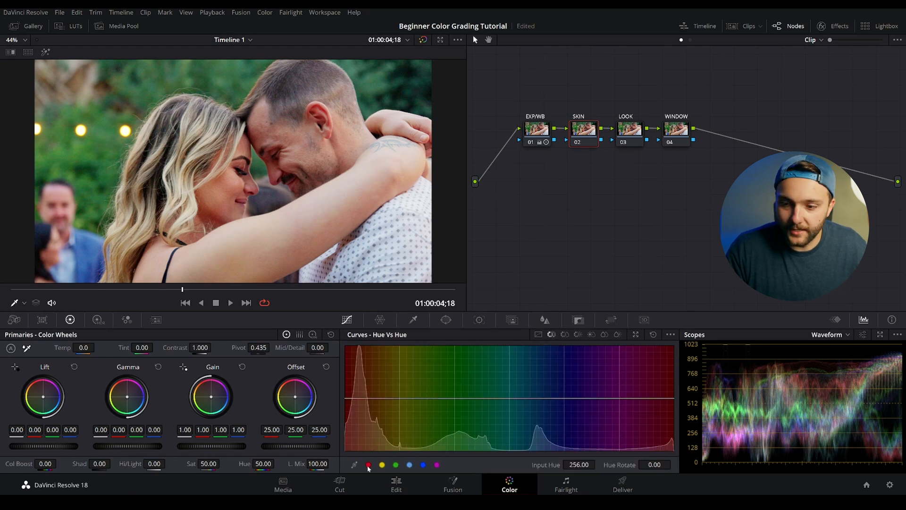
click(274, 228)
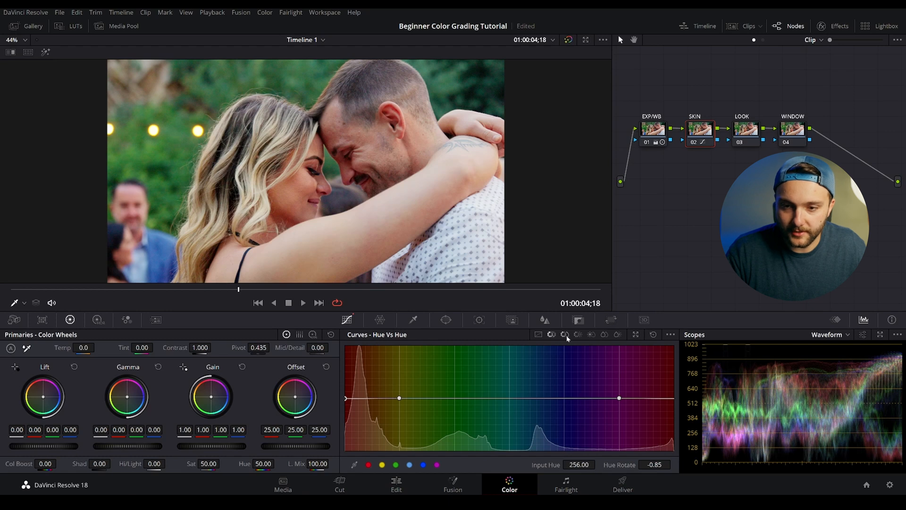
- Add Hue vs Lum points around the skin hues and raise Lum Gain to 1.14
click(565, 335)
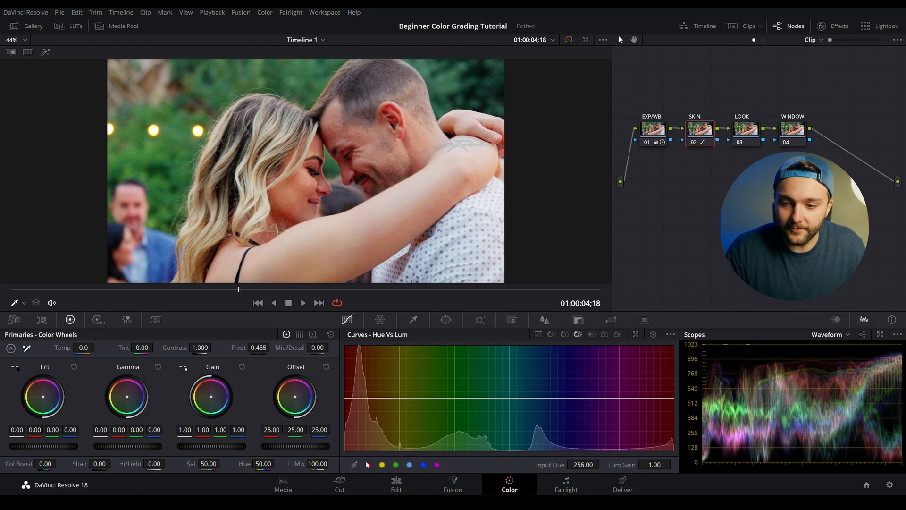
click(382, 466)
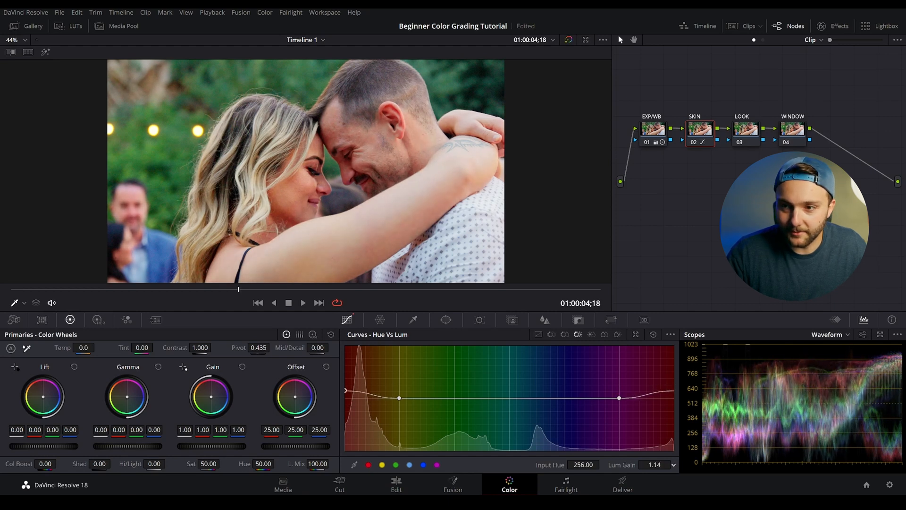
click(674, 467)
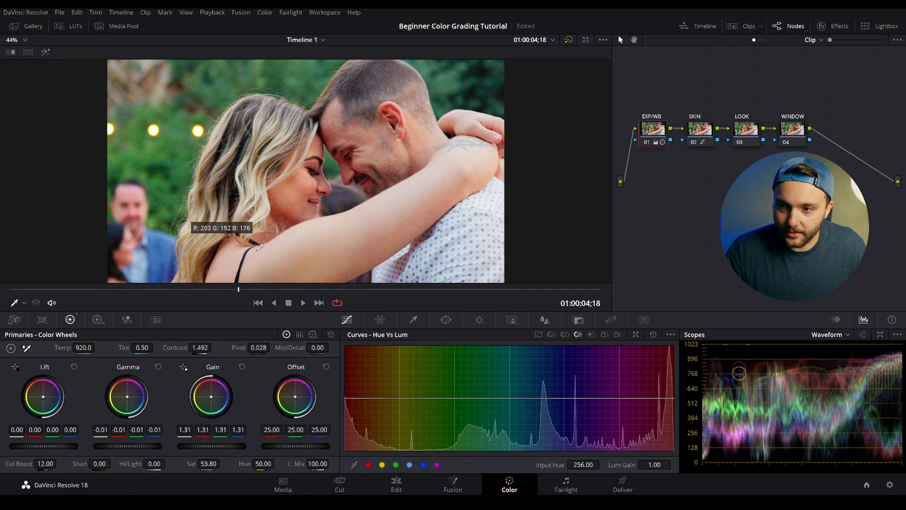
- Add a serial node labelled NR ahead of EXP/WB in the node tree
click(700, 131)
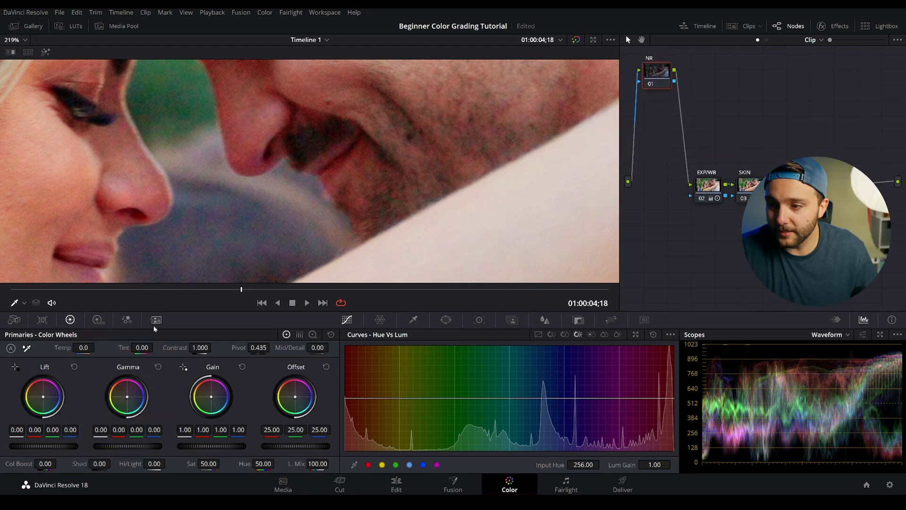
- Set a Temporal NR frame count in the NR node's Motion Effects palette
click(155, 319)
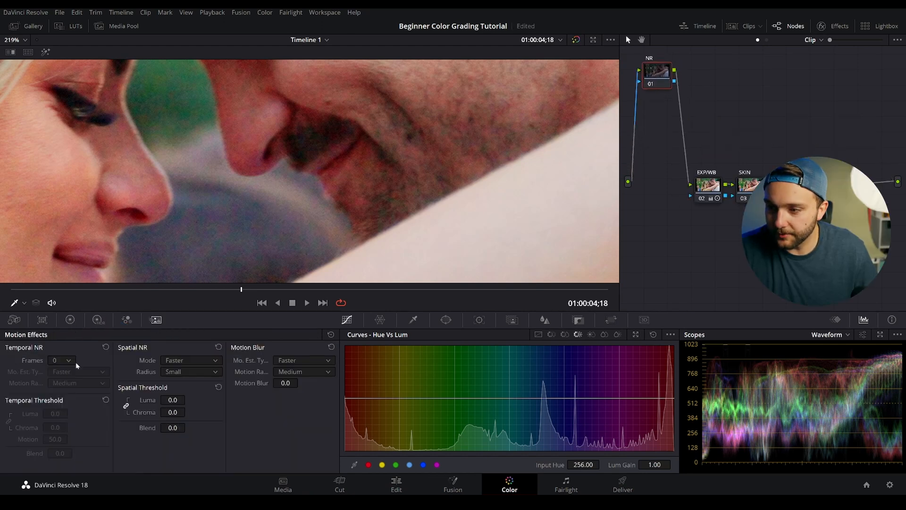
click(61, 360)
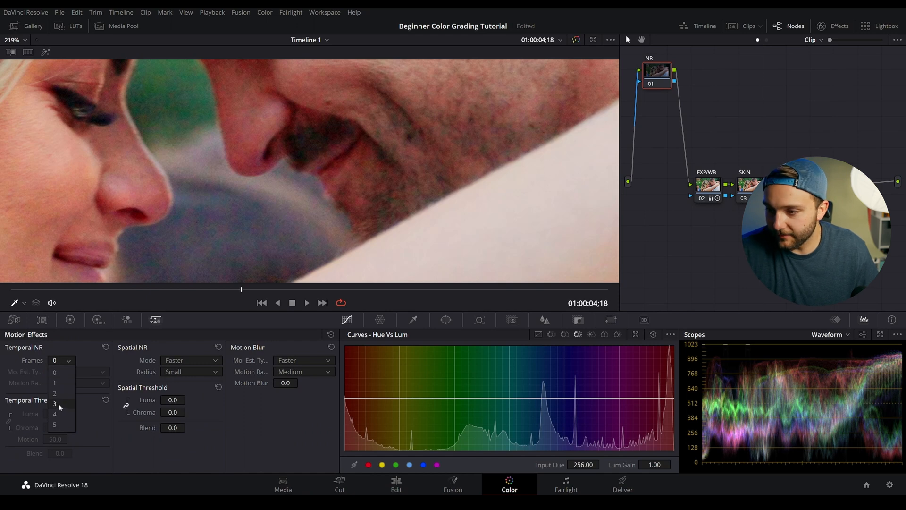
click(55, 402)
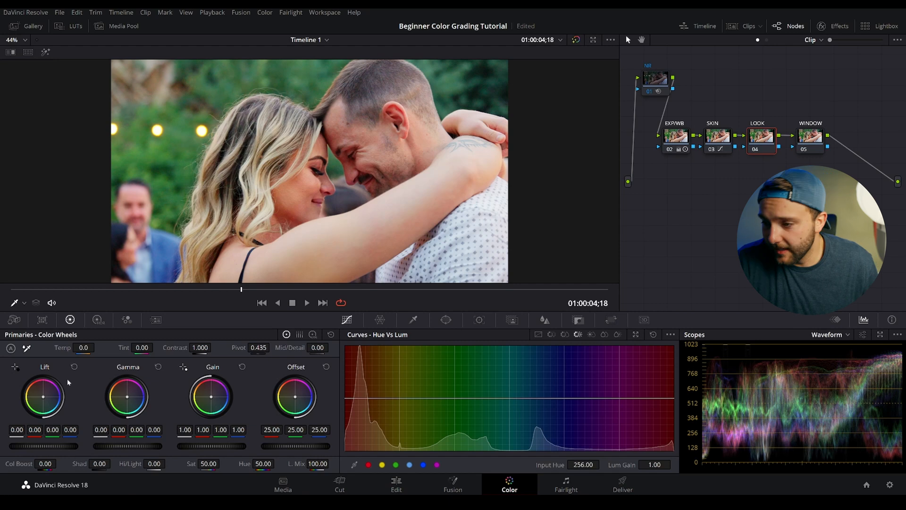
mouse_move(44, 399)
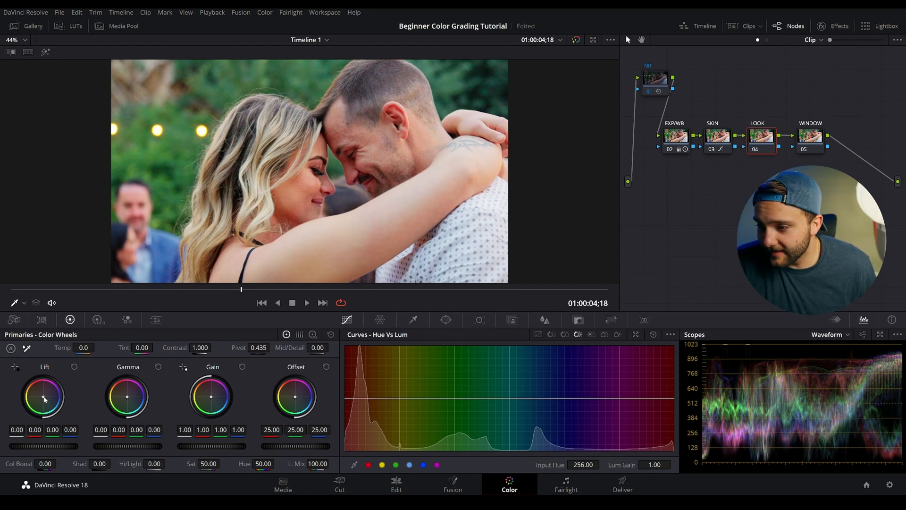
- Tint the LOOK node's Lift toward blue and warm its Gamma wheel slightly
drag(43, 397, 38, 390)
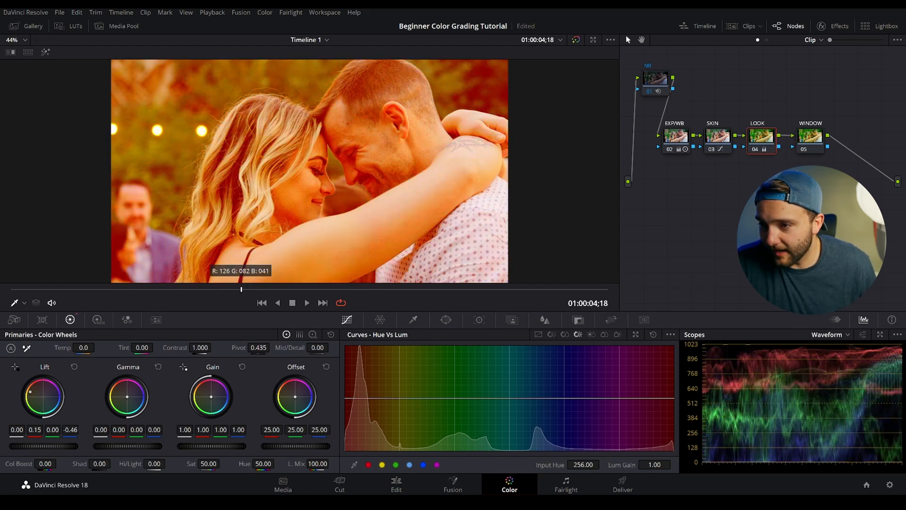
drag(44, 395, 54, 397)
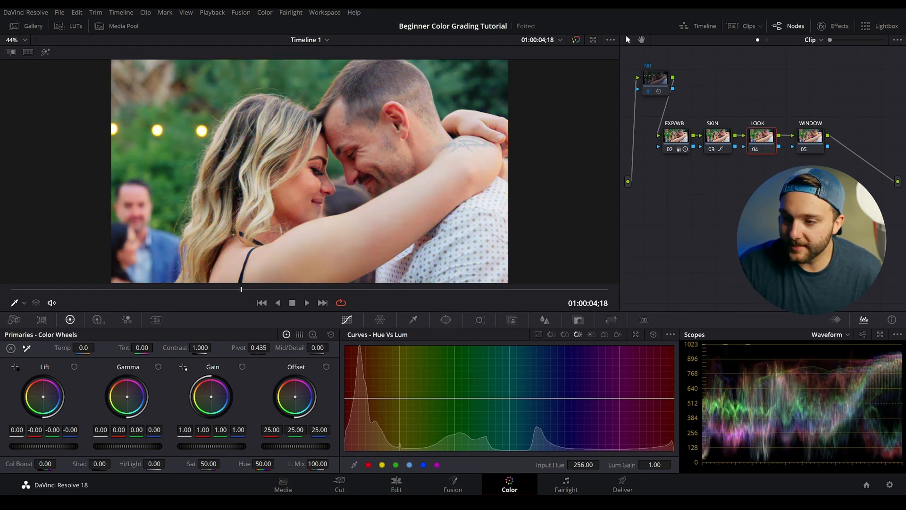
drag(44, 398, 46, 393)
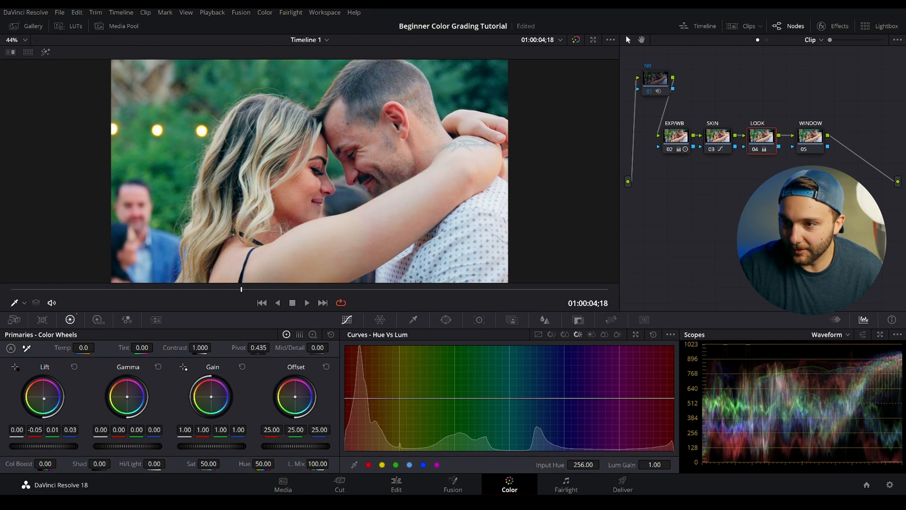
mouse_move(80, 406)
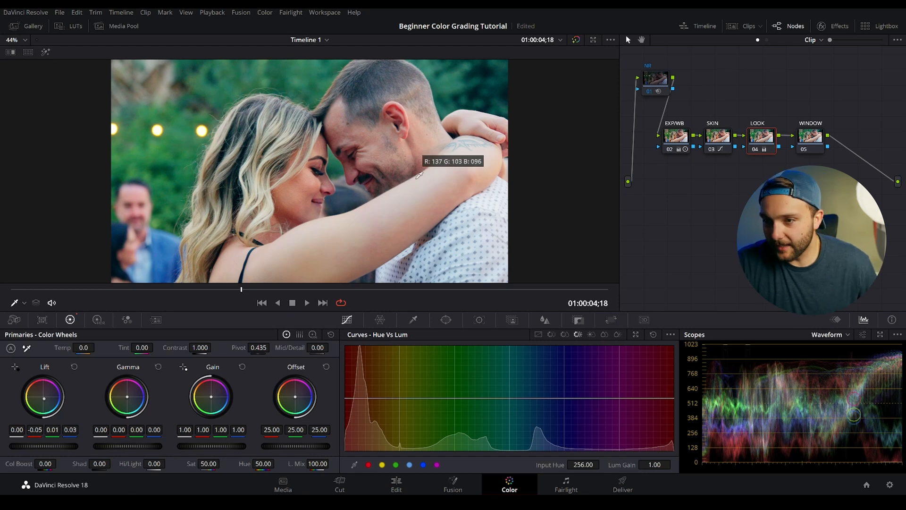
mouse_move(127, 400)
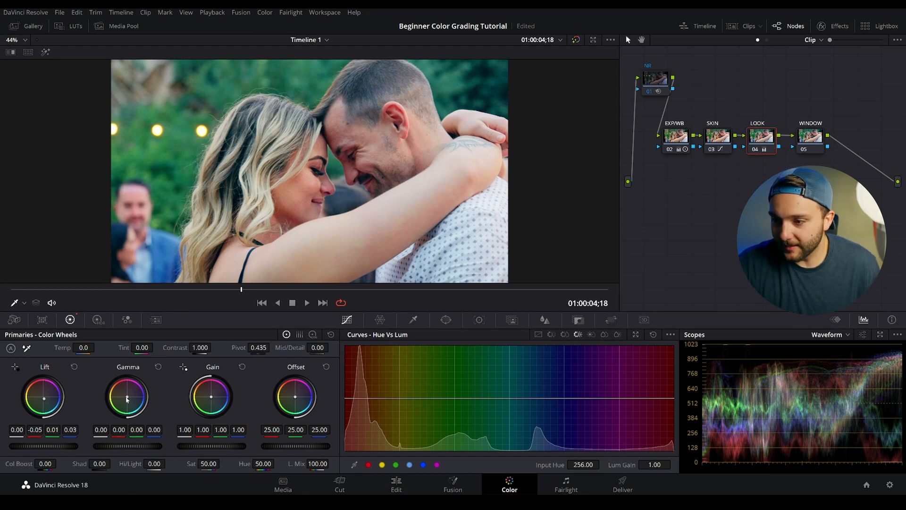
drag(128, 397, 133, 390)
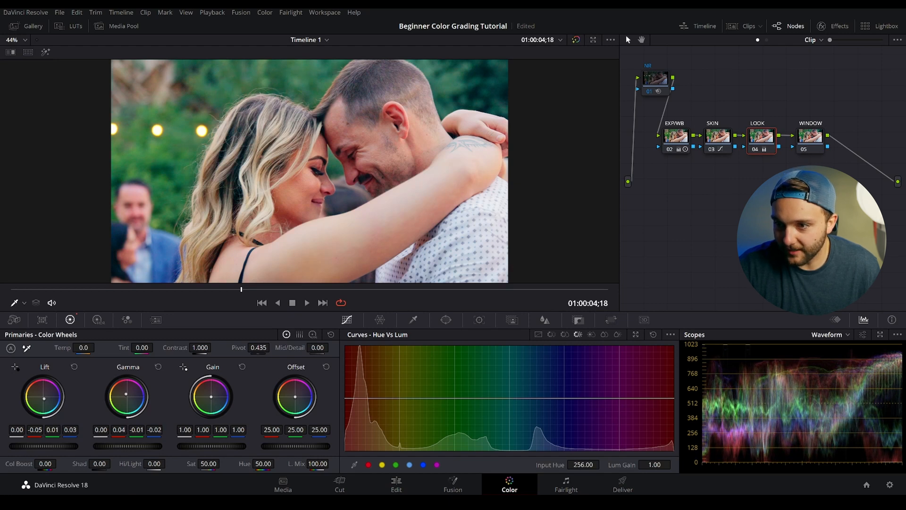
mouse_move(380, 319)
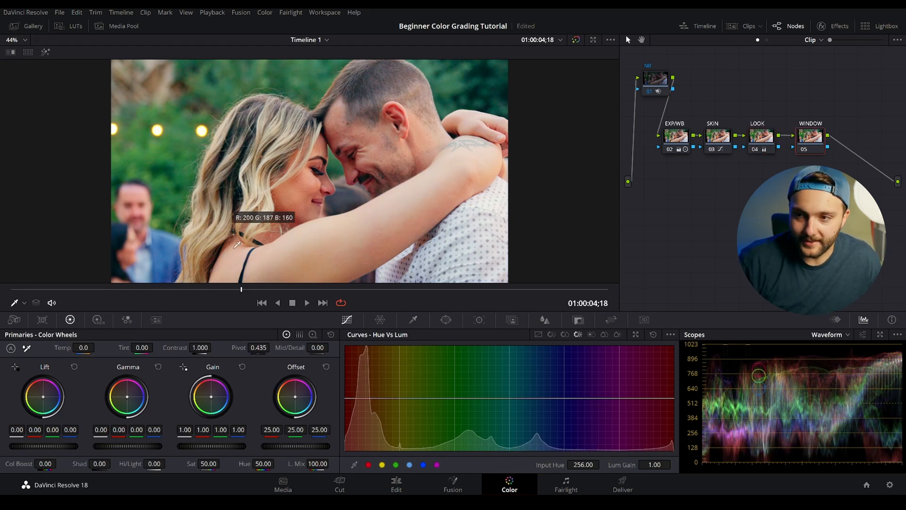
mouse_move(394, 100)
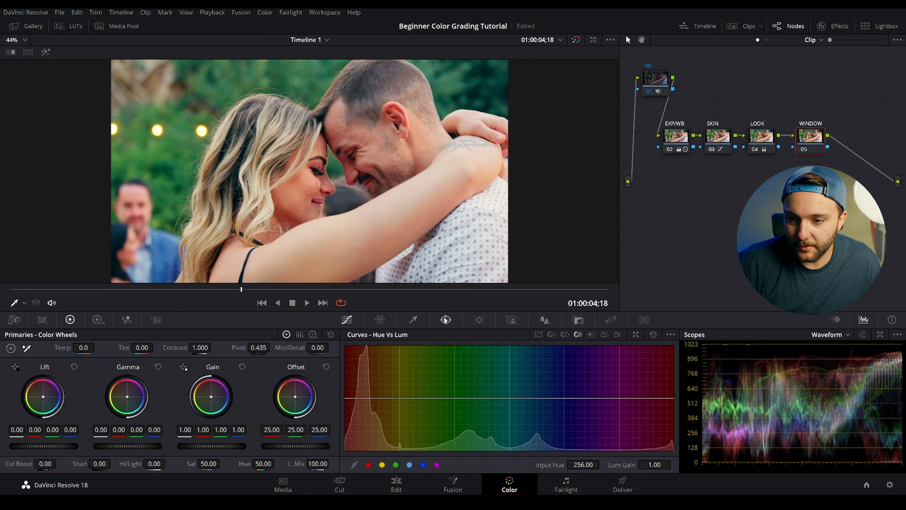
- Add a circle window and reshape it into an oval (Size 56.78, Aspect 69.48) framing both faces
click(445, 319)
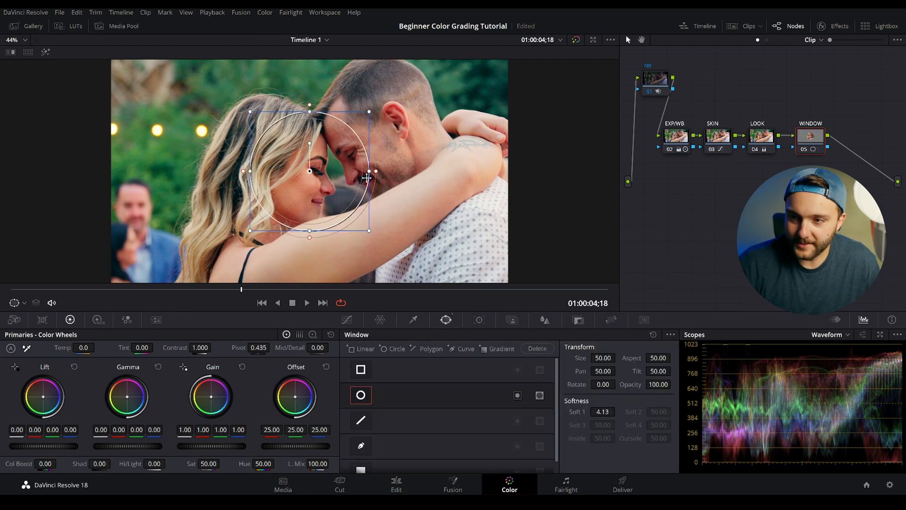
drag(368, 171, 493, 171)
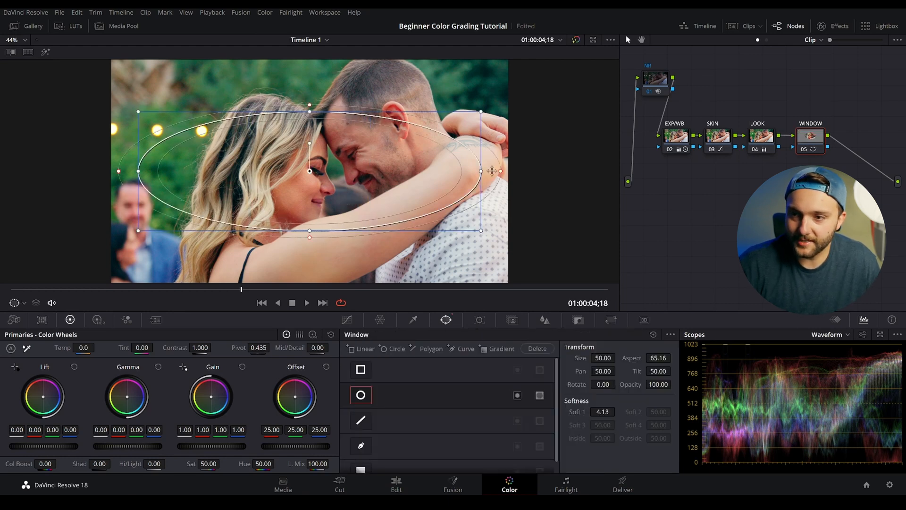
drag(481, 171, 444, 171)
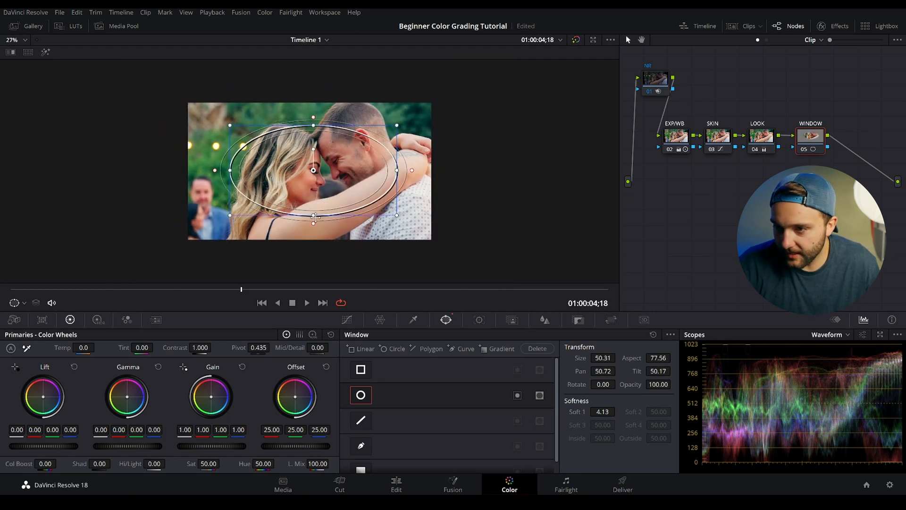
drag(396, 169, 407, 174)
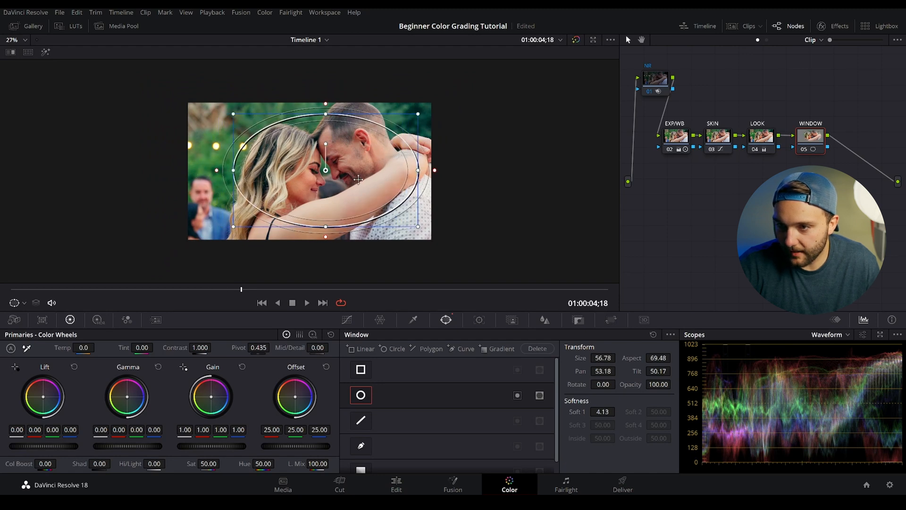
drag(359, 180, 341, 112)
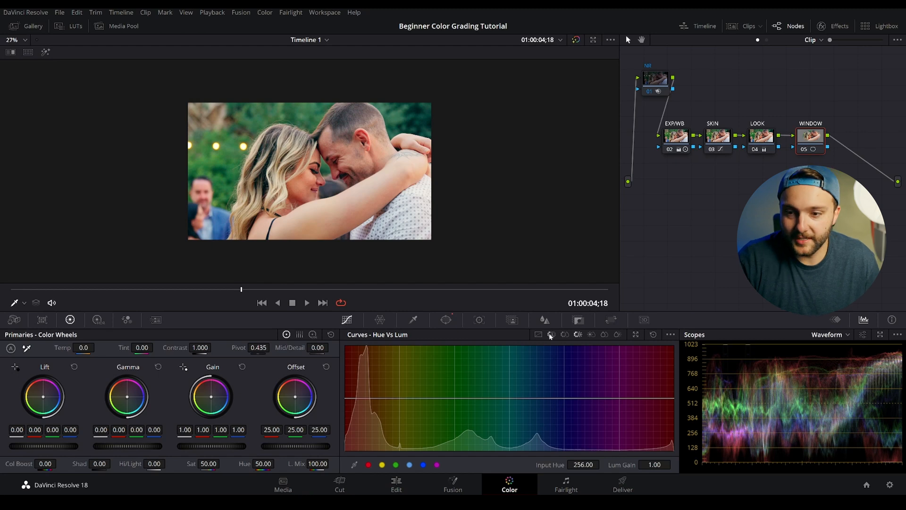
mouse_move(538, 334)
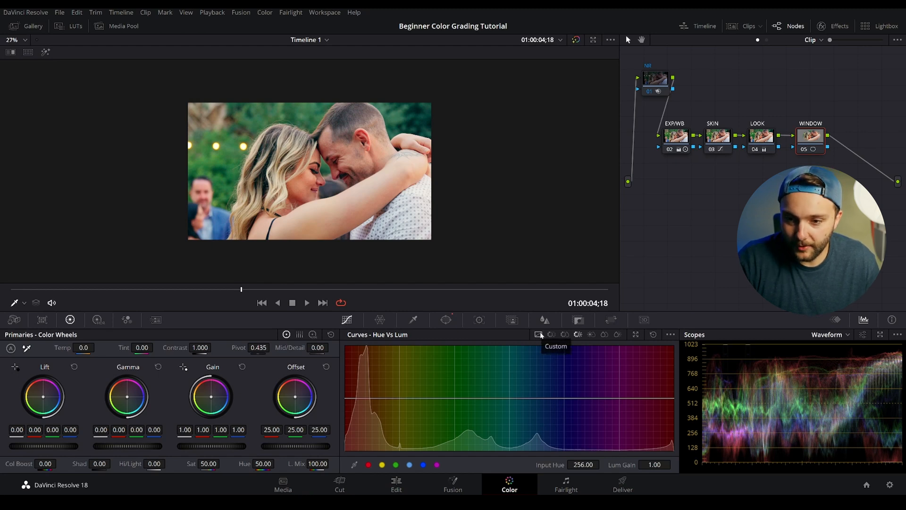
- Pull the custom luma curve's midpoint down to darken outside the oval, tweaking the window rotation
click(538, 334)
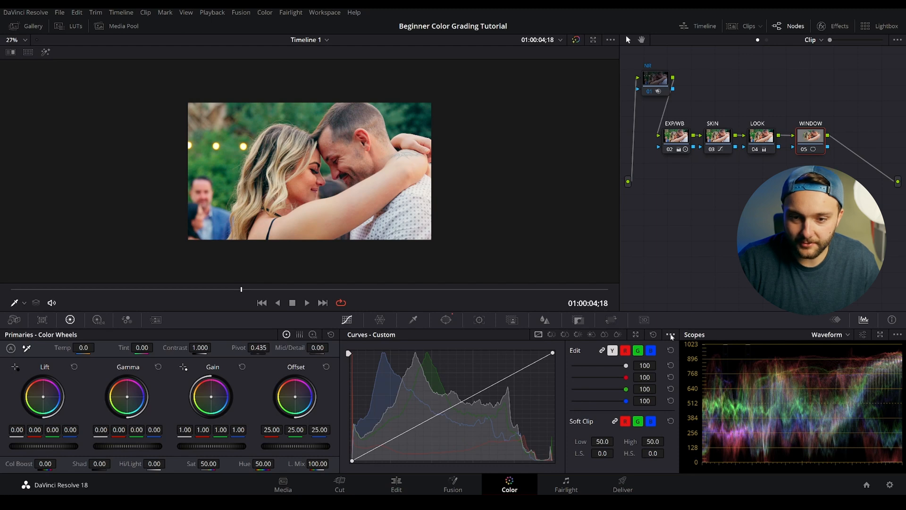
click(670, 334)
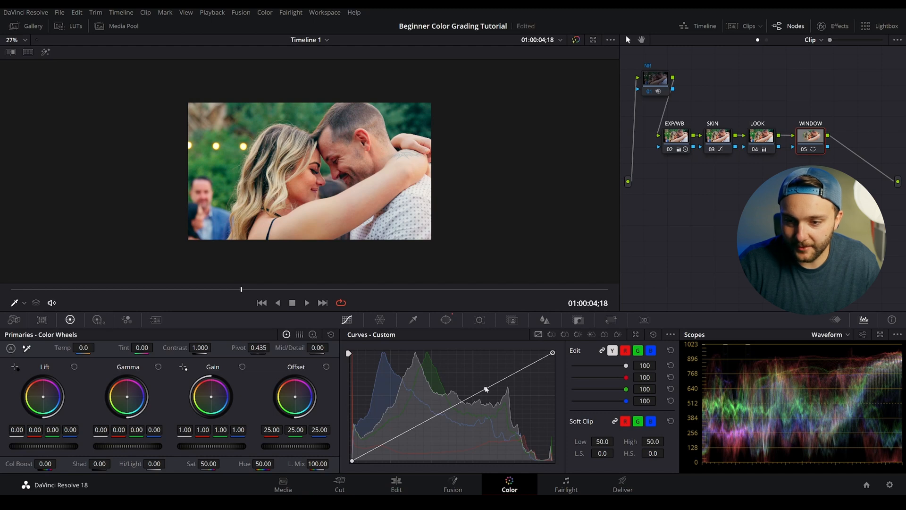
drag(485, 389, 488, 395)
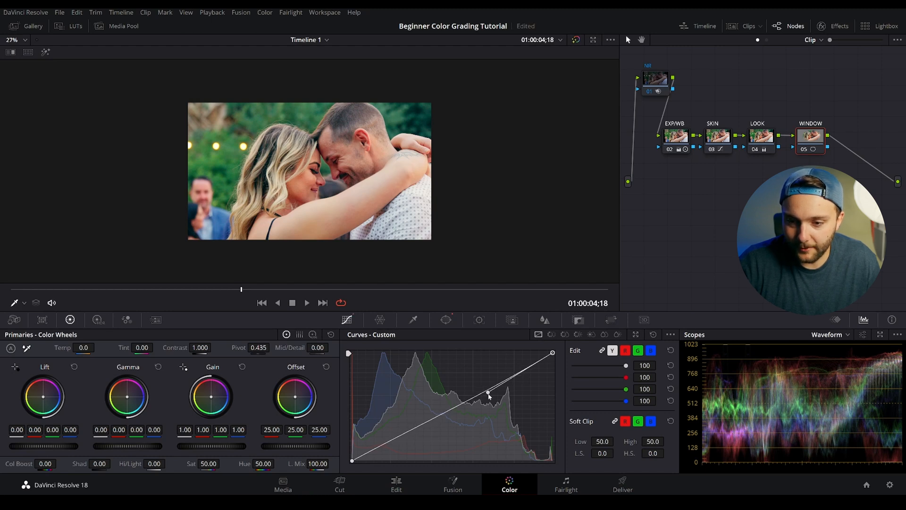
drag(488, 394, 488, 426)
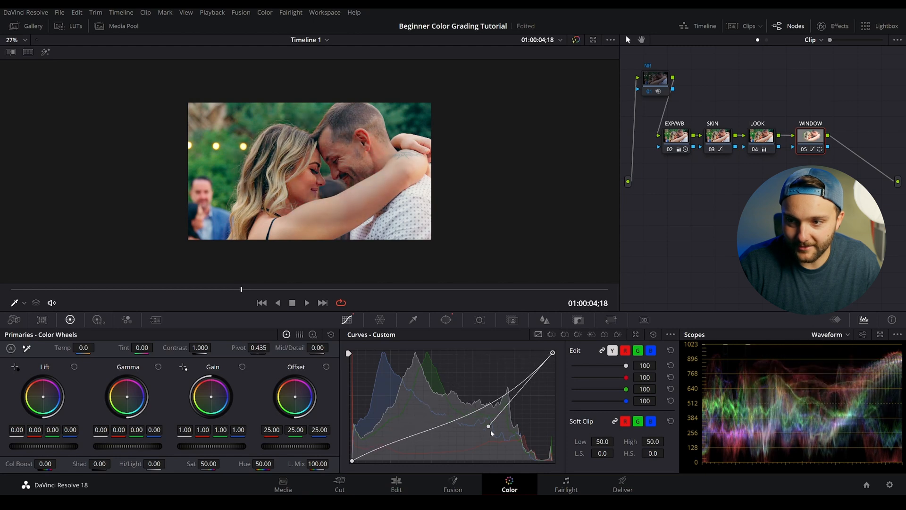
drag(488, 426, 496, 437)
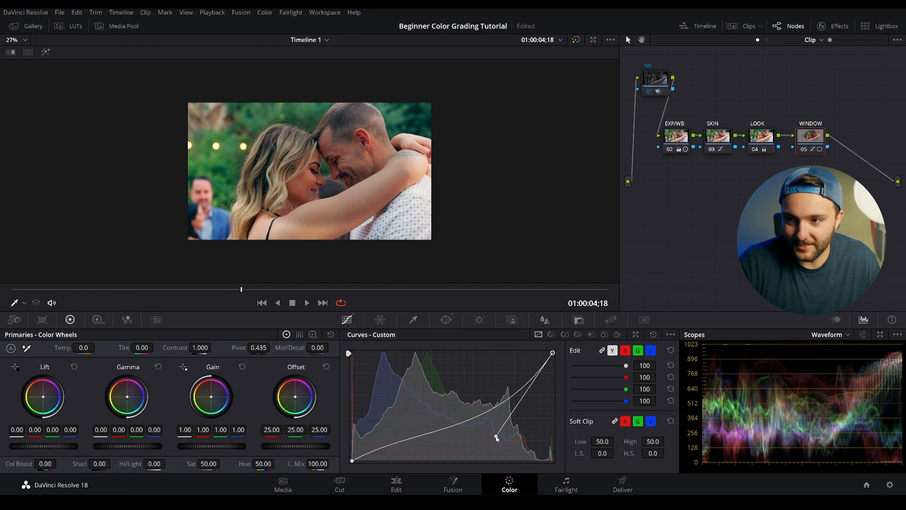
drag(495, 437, 482, 400)
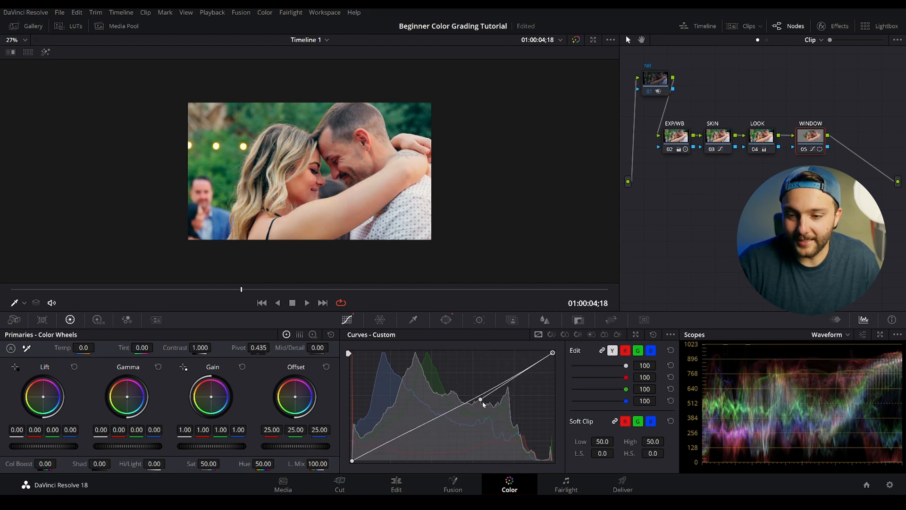
drag(481, 400, 474, 409)
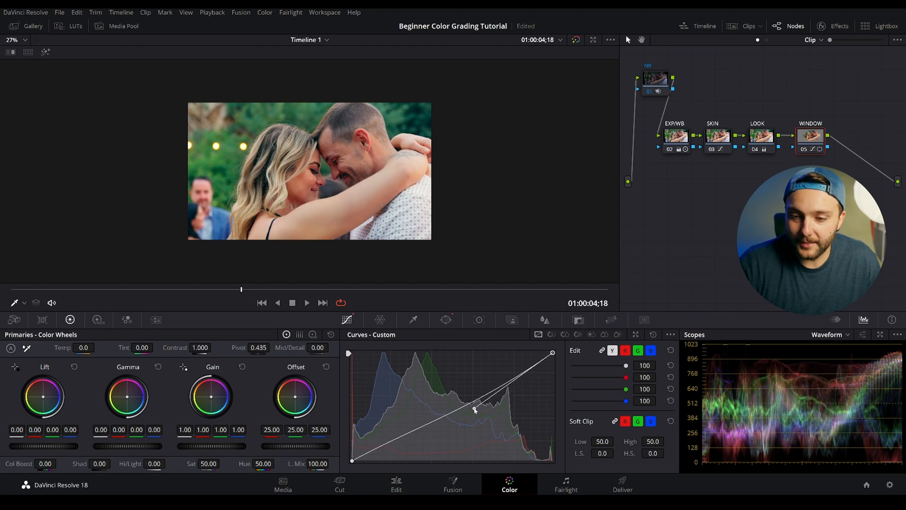
drag(474, 410, 484, 415)
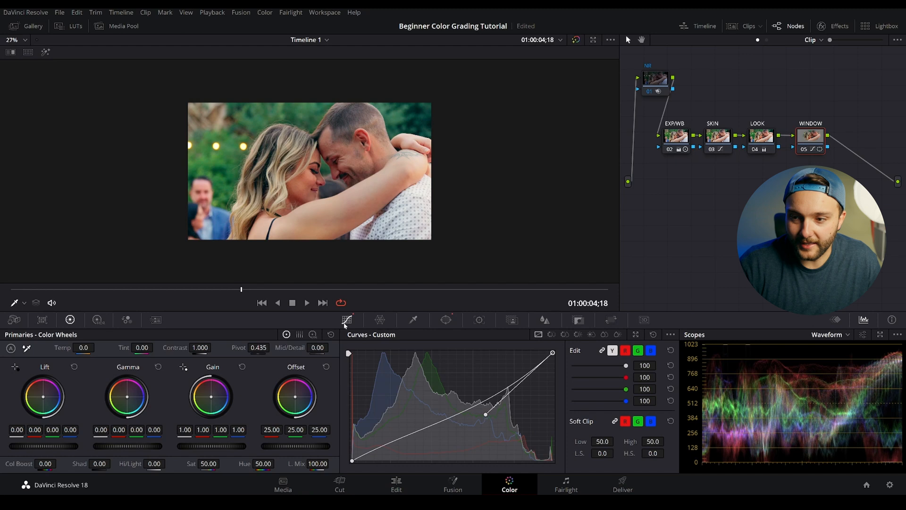
click(445, 320)
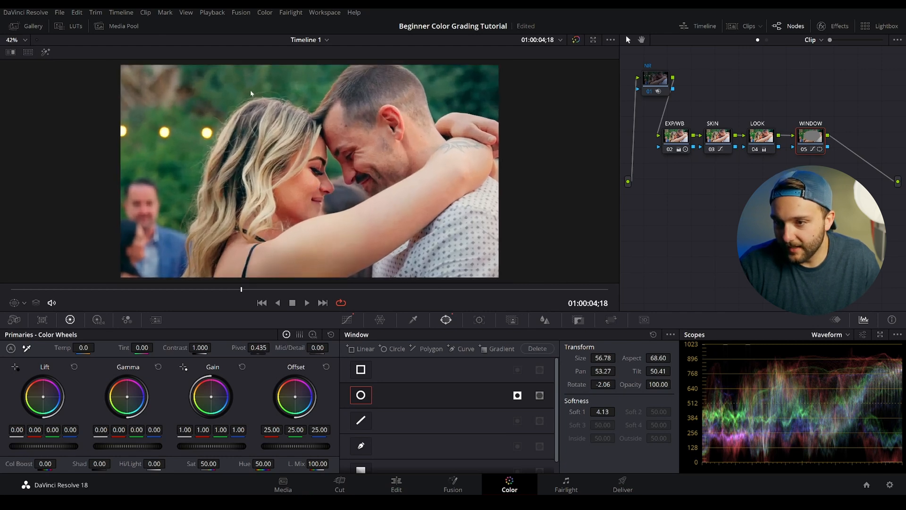
mouse_move(384, 169)
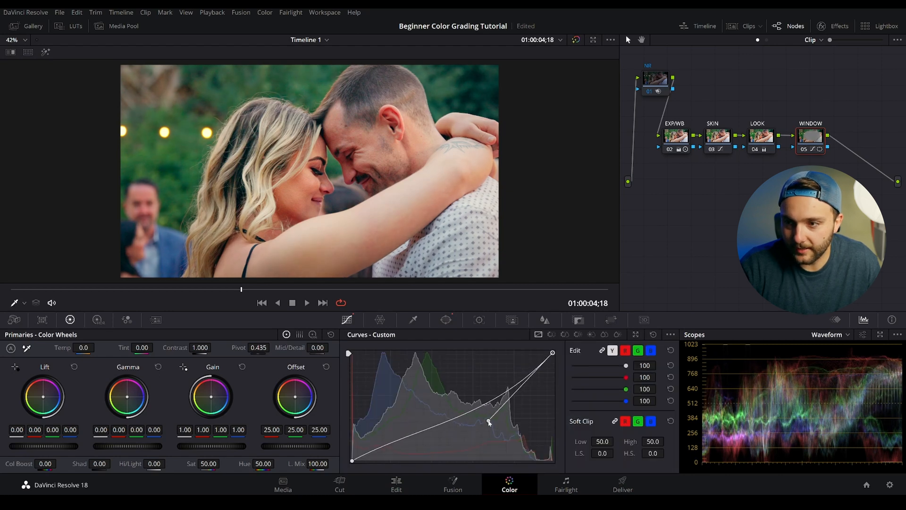
drag(488, 422, 485, 416)
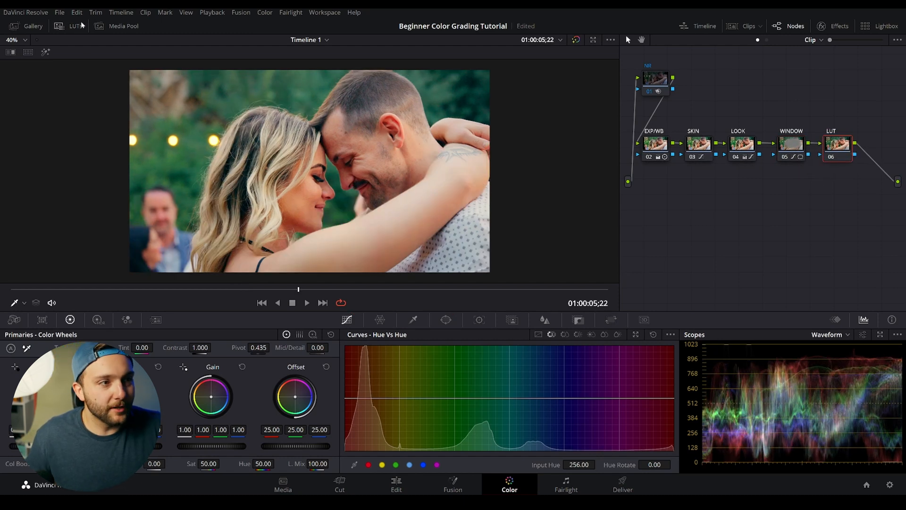
- Apply the Film Looks Rec709 Kodak 2383 D55 LUT to the node and set Key Output Gain 1.600
click(75, 26)
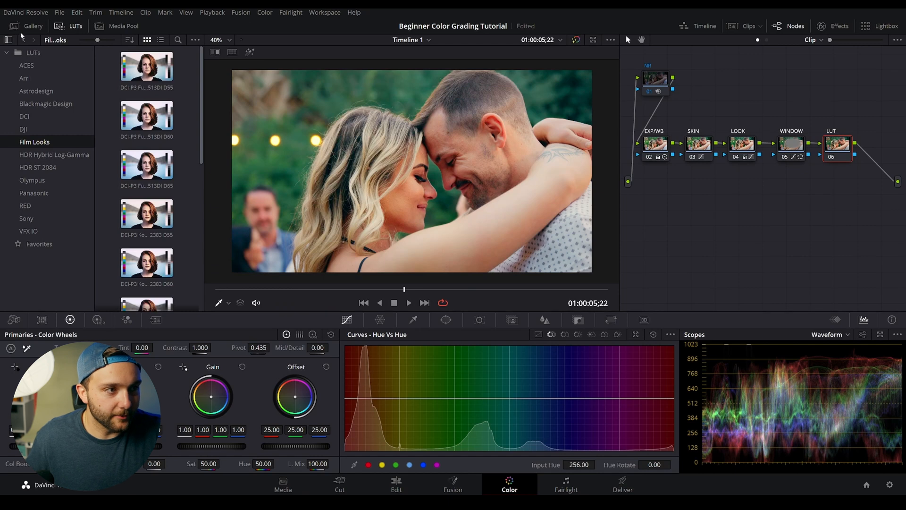
click(25, 206)
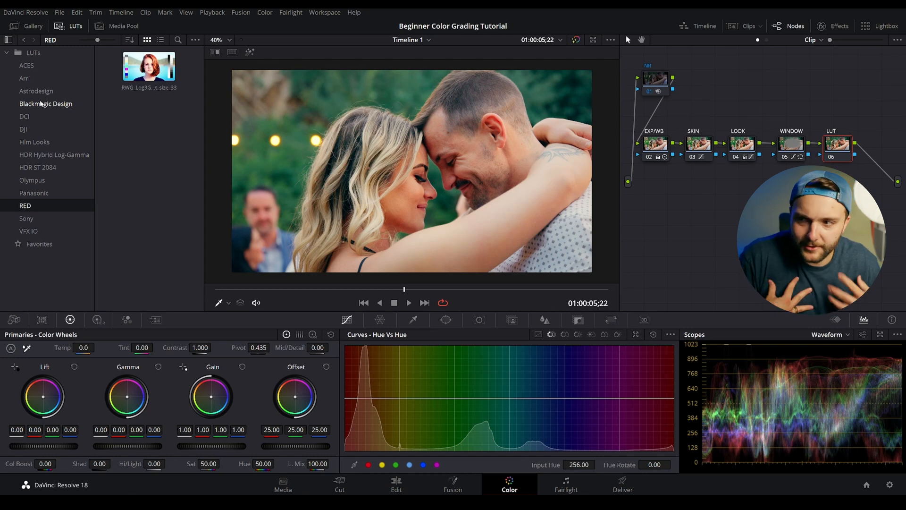
click(34, 142)
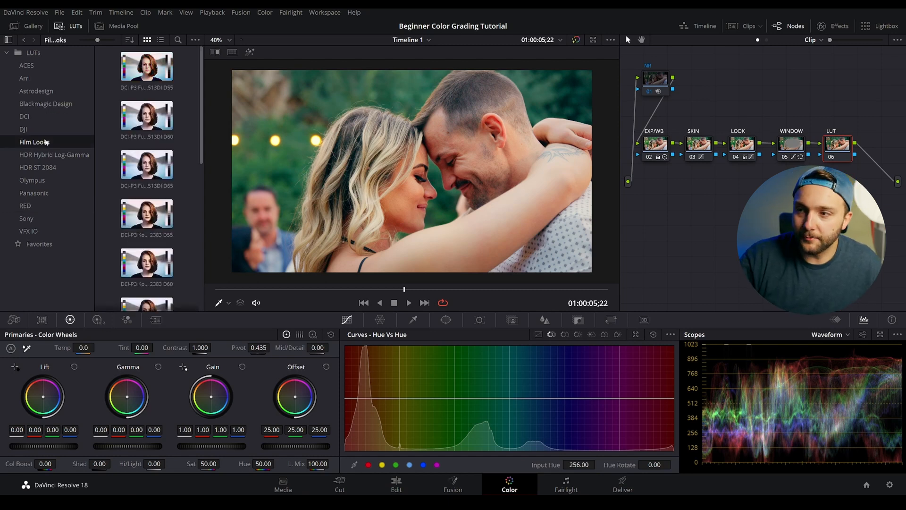
scroll(down, 3)
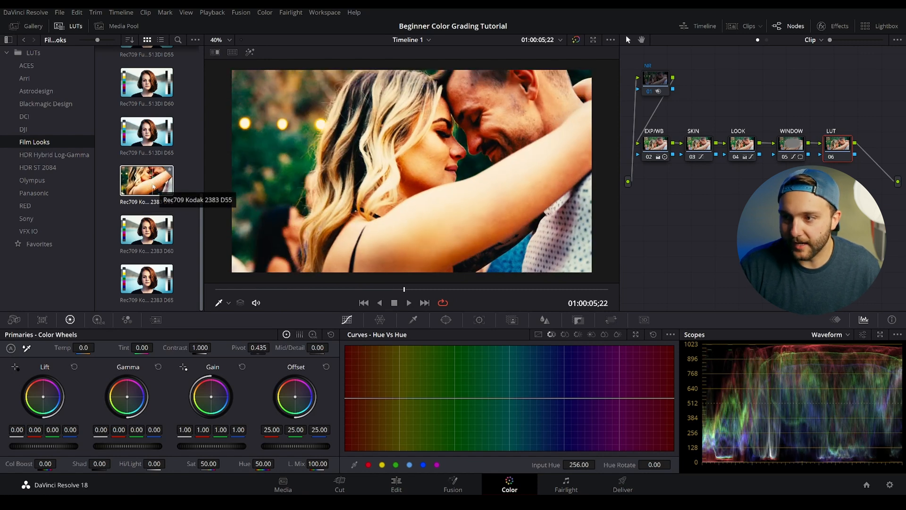
right_click(146, 180)
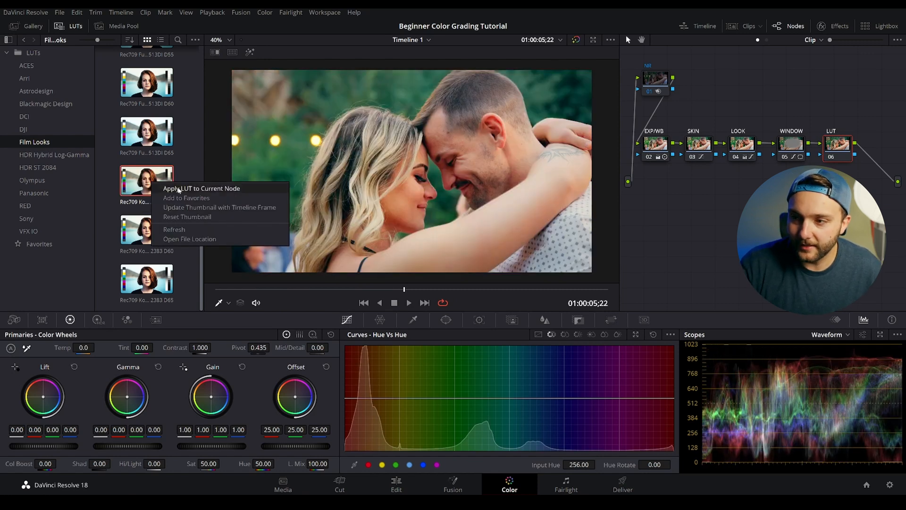
click(201, 188)
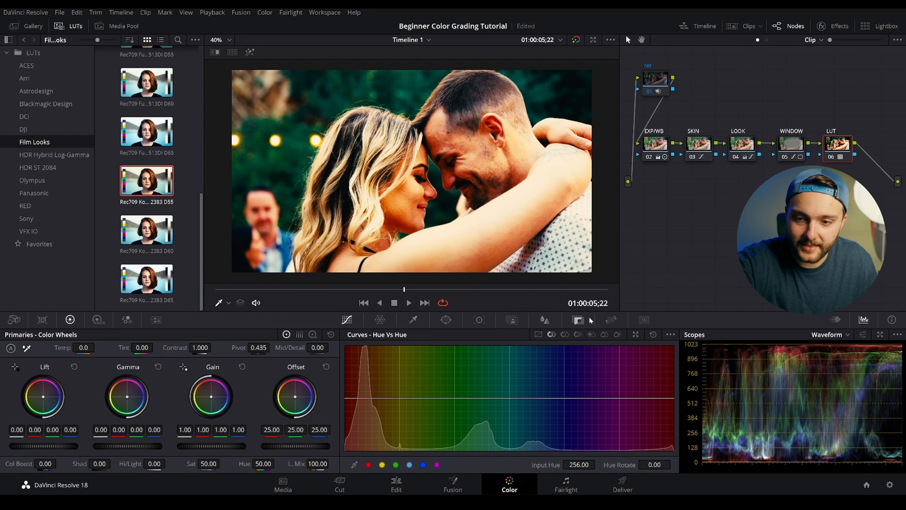
click(577, 320)
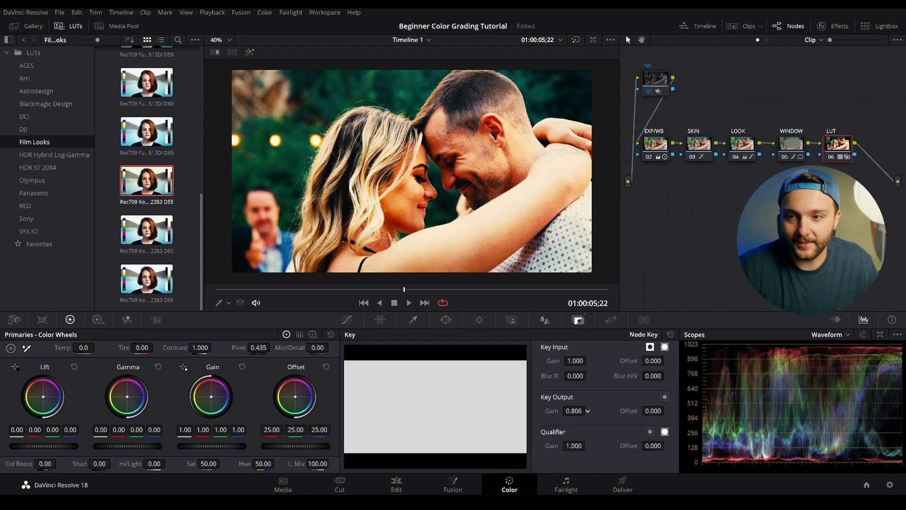
click(588, 411)
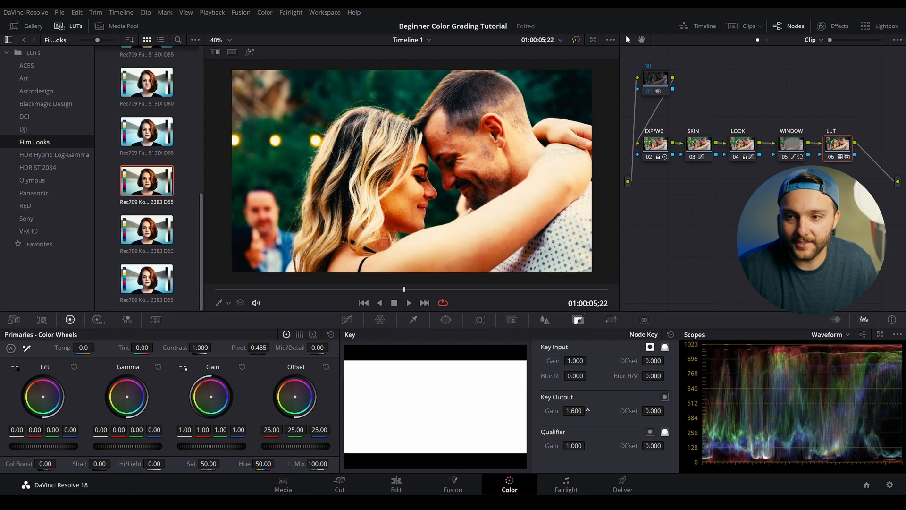